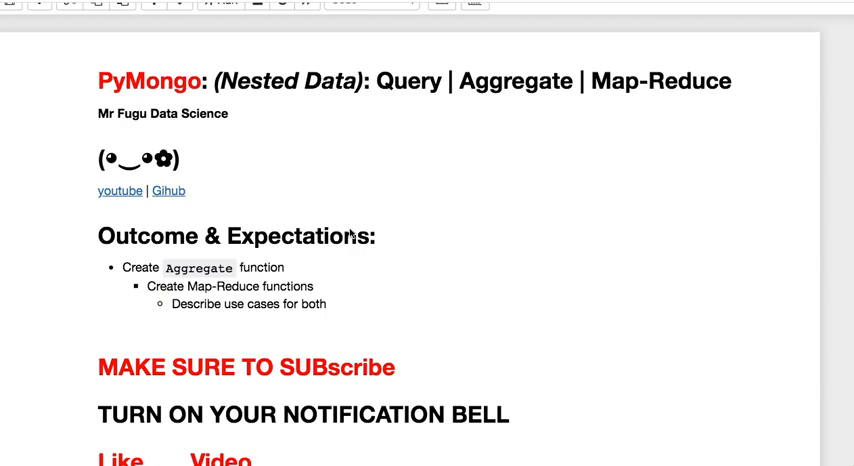
{"action": "mouse_move", "coordinate": [316, 221]}
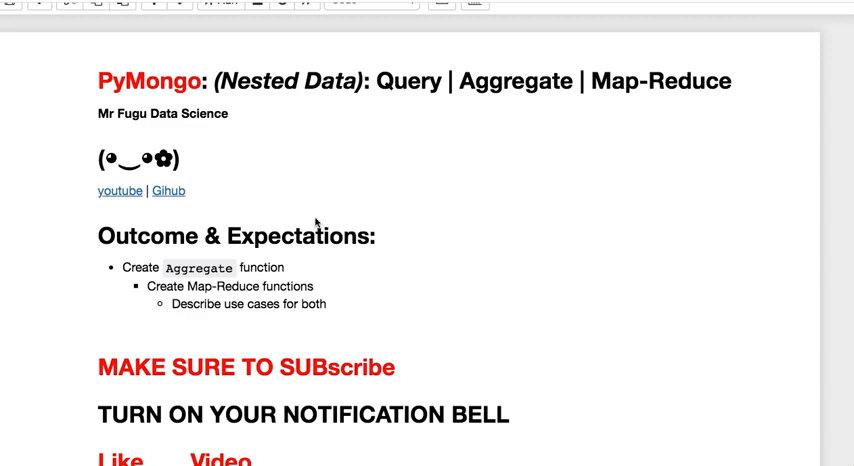
Scroll through and review the $or query cell and its DataFrame output.
{"action": "scroll", "scroll_direction": "down", "scroll_amount": 3}
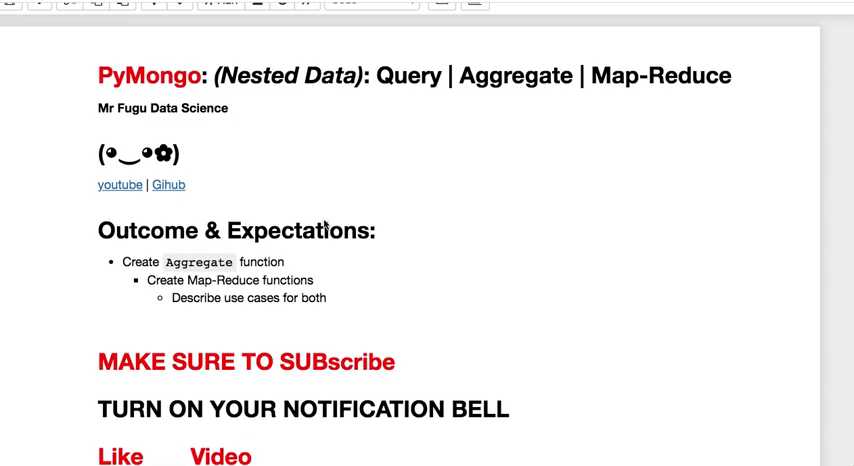
{"action": "mouse_move", "coordinate": [396, 238]}
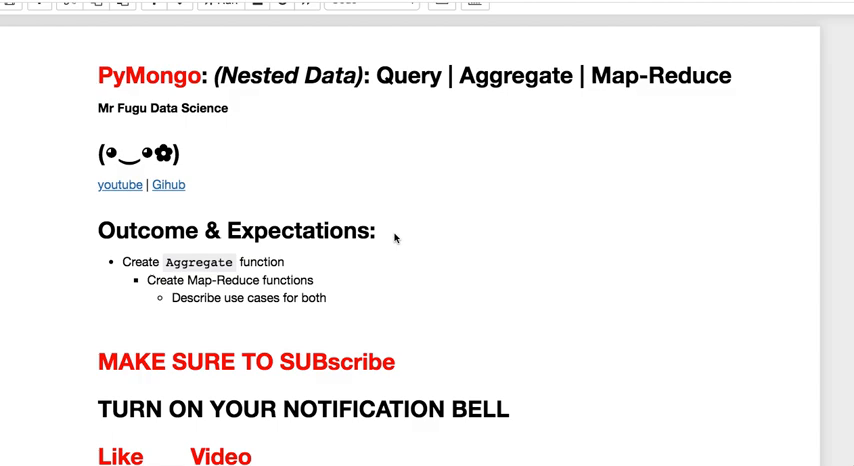
{"action": "scroll", "scroll_direction": "down", "scroll_amount": 3}
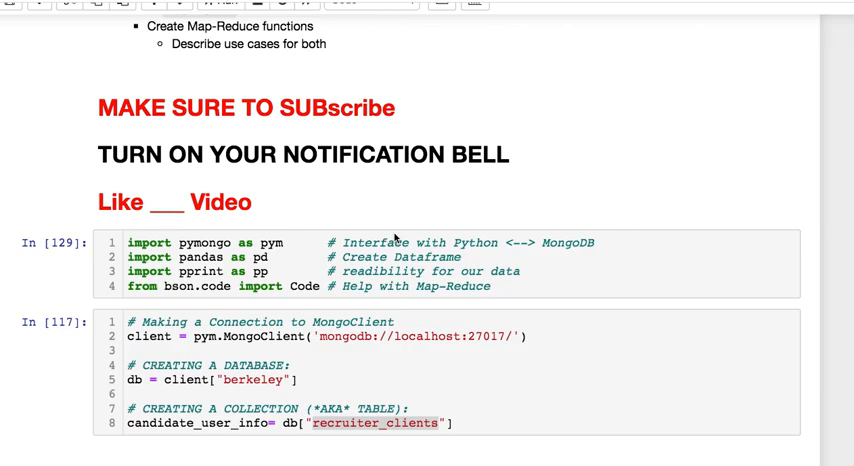
{"action": "scroll", "scroll_direction": "down", "scroll_amount": 3}
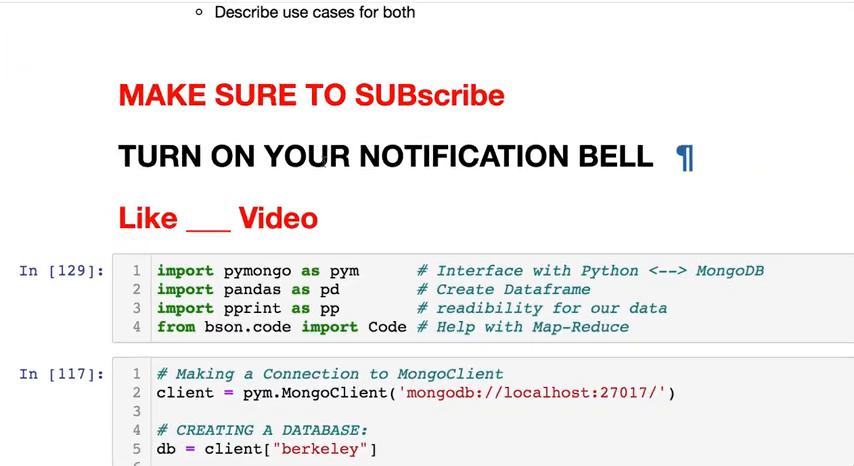
{"action": "scroll", "scroll_direction": "down", "scroll_amount": 3}
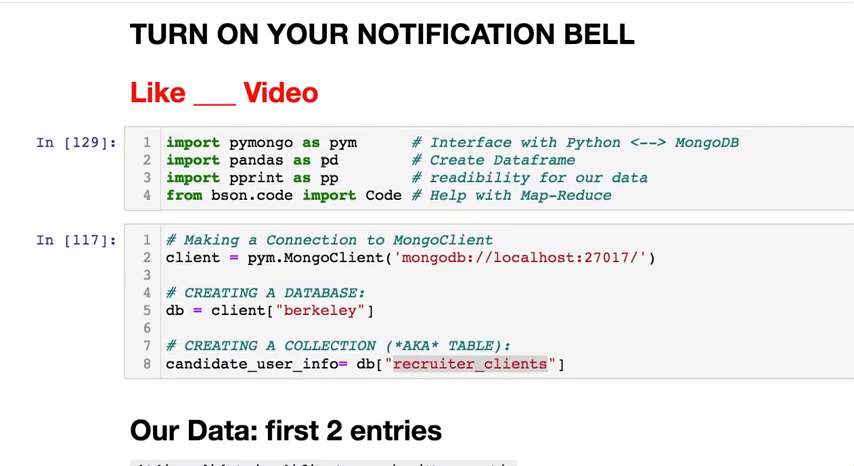
{"action": "scroll", "scroll_direction": "down", "scroll_amount": 3}
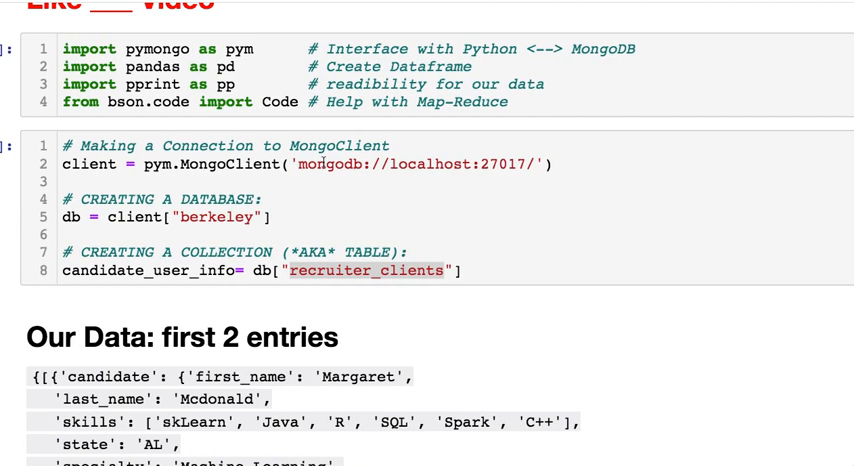
{"action": "scroll", "scroll_direction": "down", "scroll_amount": 3}
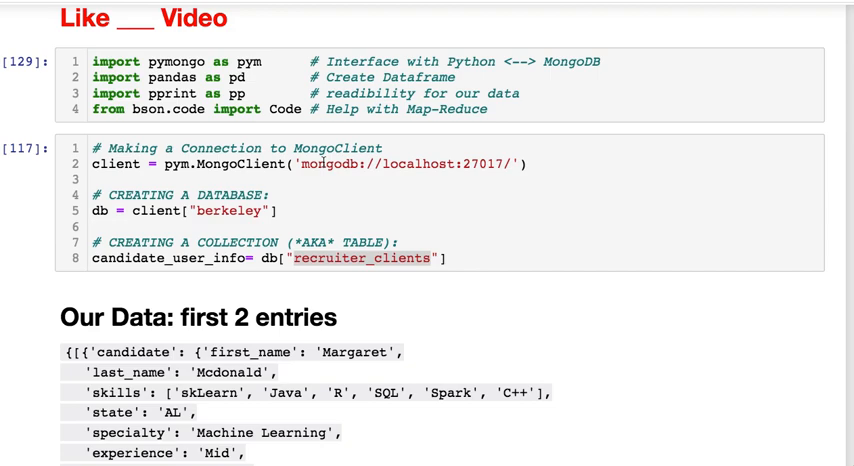
{"action": "scroll", "scroll_direction": "down", "scroll_amount": 3}
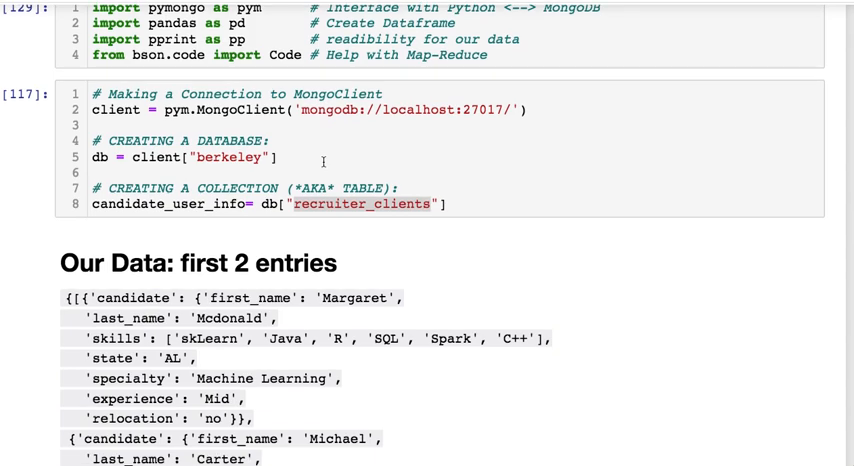
{"action": "scroll", "scroll_direction": "down", "scroll_amount": 3}
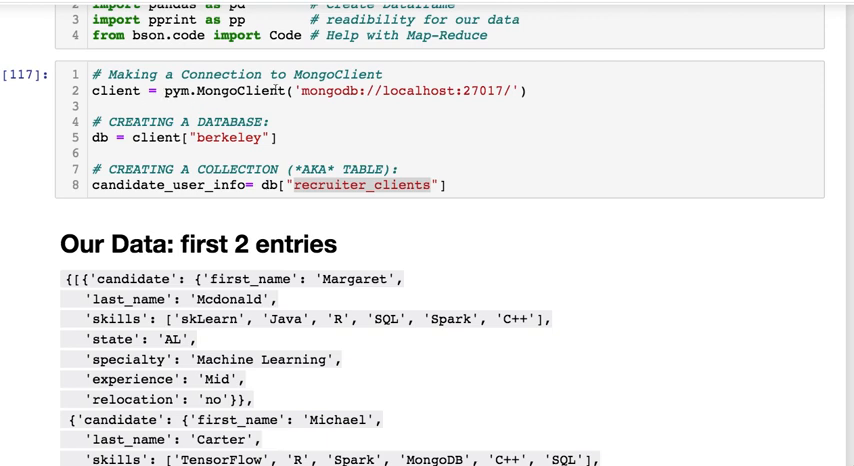
{"action": "mouse_move", "coordinate": [294, 139]}
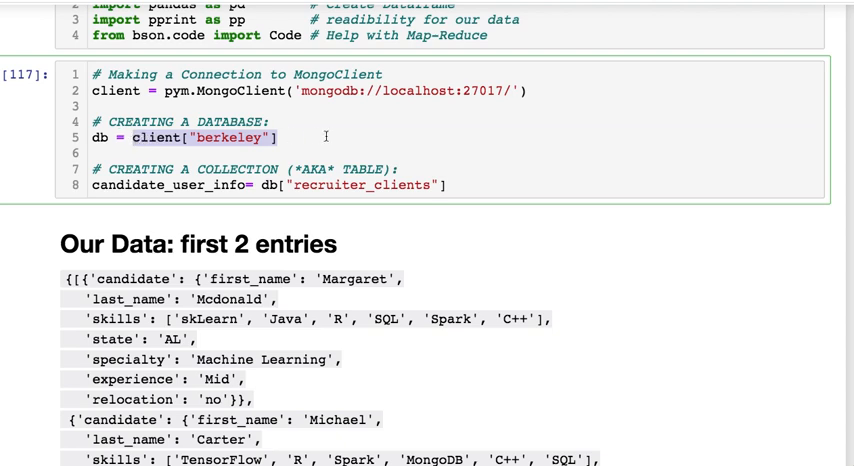
{"action": "mouse_move", "coordinate": [385, 162]}
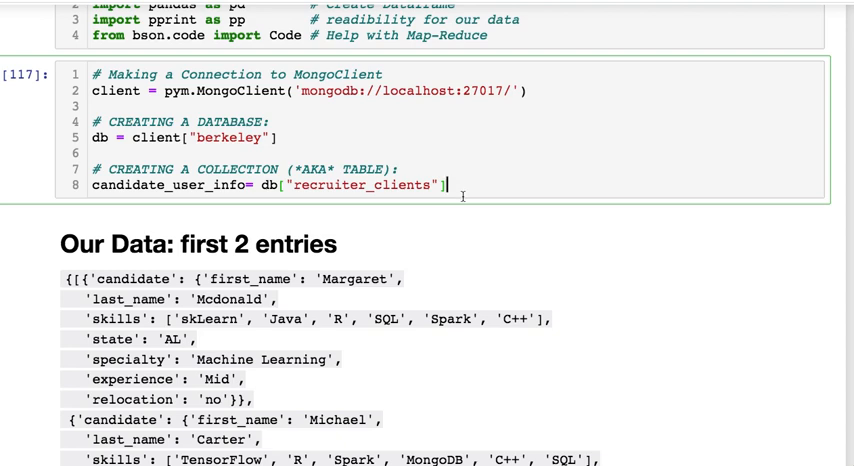
{"action": "mouse_move", "coordinate": [480, 216]}
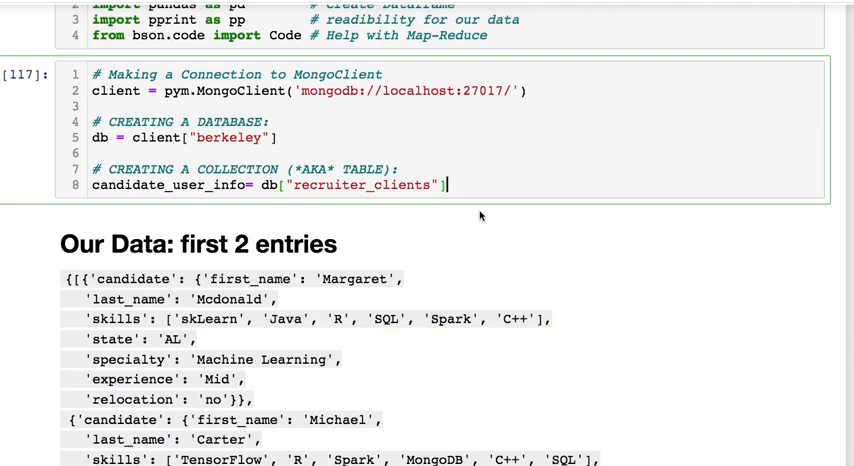
{"action": "scroll", "scroll_direction": "down", "scroll_amount": 3}
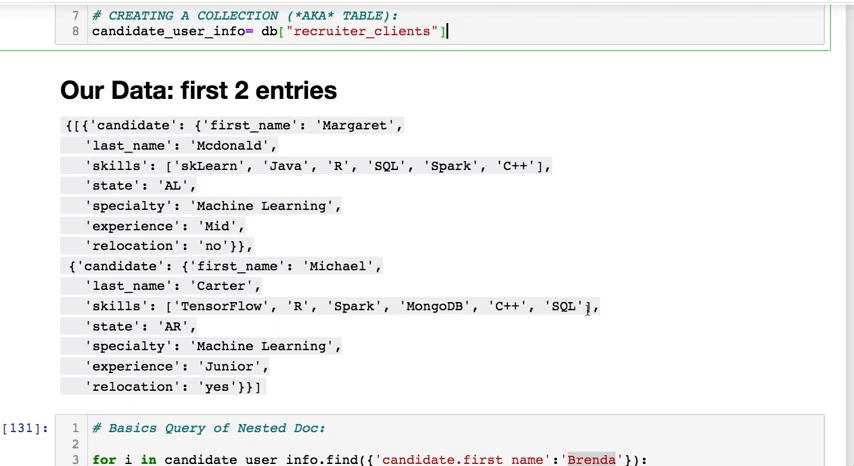
{"action": "scroll", "scroll_direction": "down", "scroll_amount": 3}
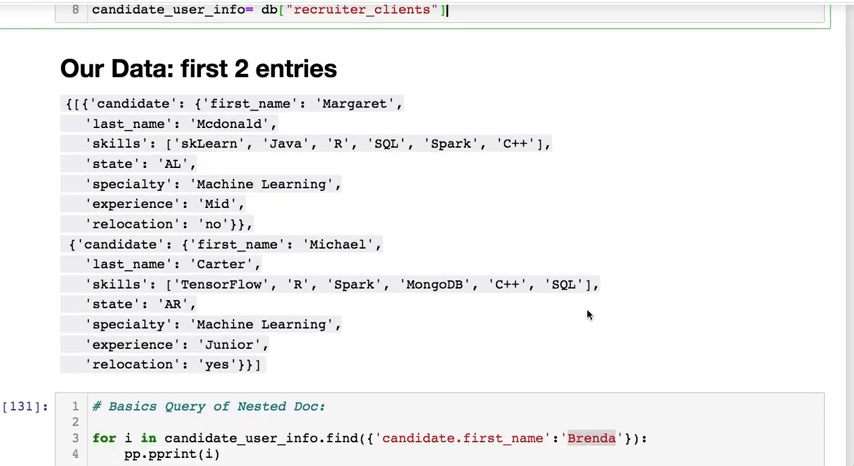
{"action": "scroll", "scroll_direction": "down", "scroll_amount": 3}
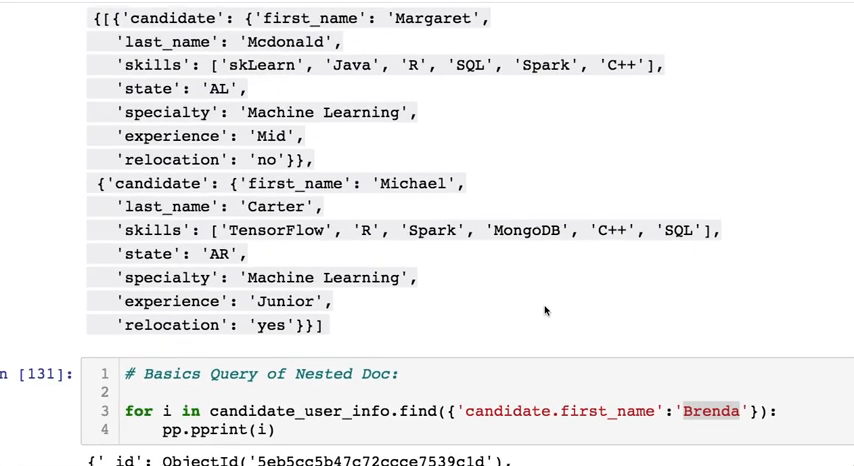
{"action": "scroll", "scroll_direction": "up", "scroll_amount": 3}
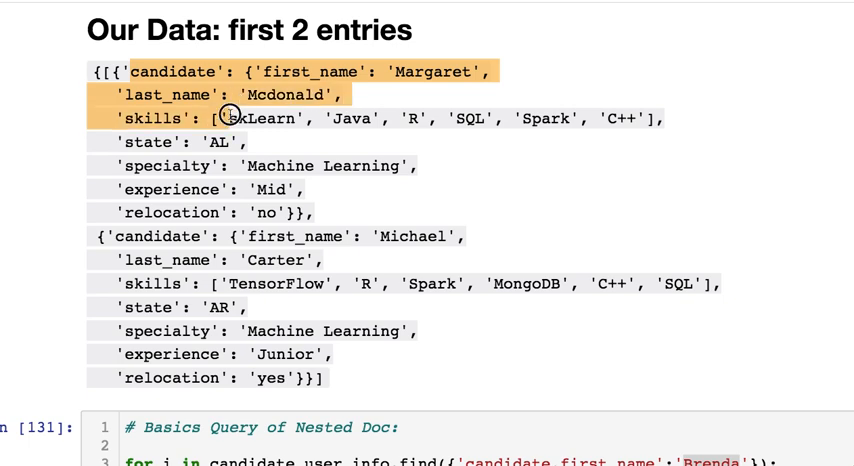
{"action": "mouse_move", "coordinate": [258, 141]}
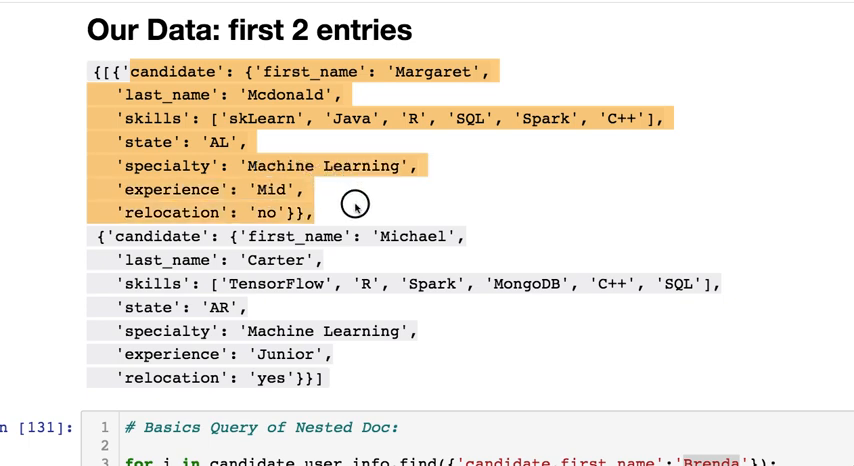
{"action": "mouse_move", "coordinate": [355, 207]}
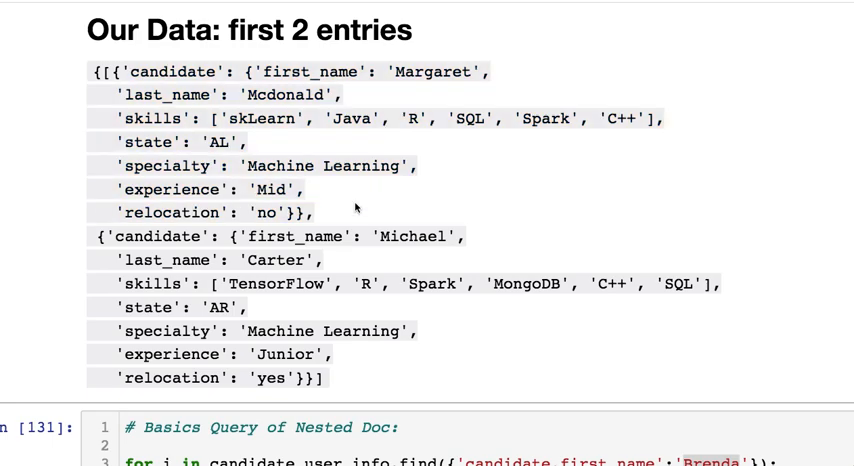
{"action": "scroll", "scroll_direction": "down", "scroll_amount": 3}
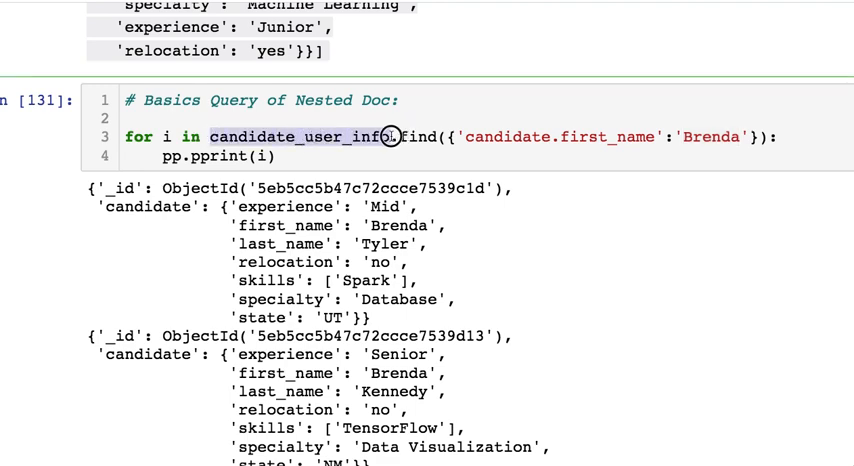
{"action": "mouse_move", "coordinate": [389, 137]}
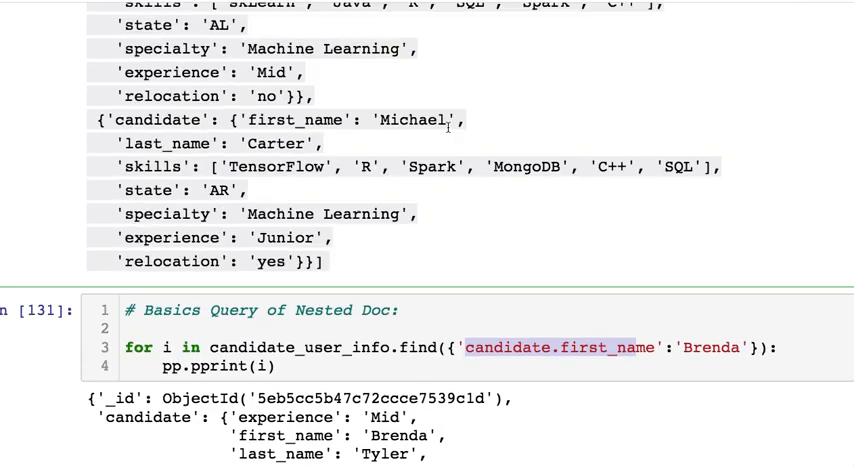
{"action": "scroll", "scroll_direction": "up", "scroll_amount": 3}
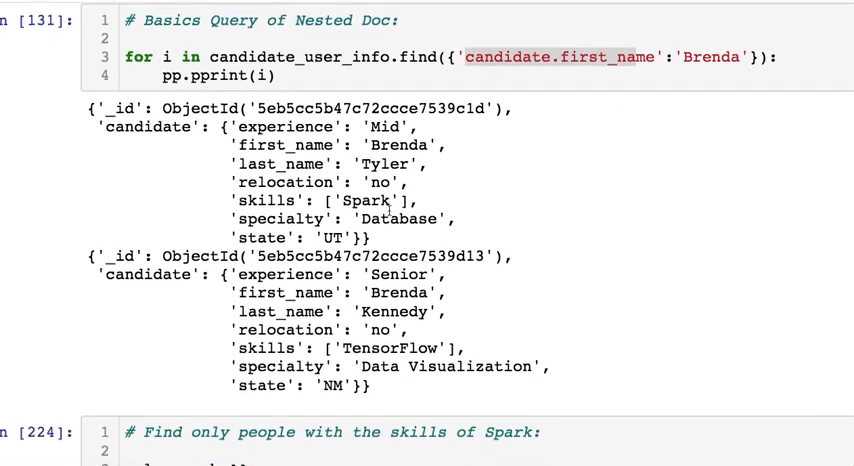
{"action": "scroll", "scroll_direction": "down", "scroll_amount": 3}
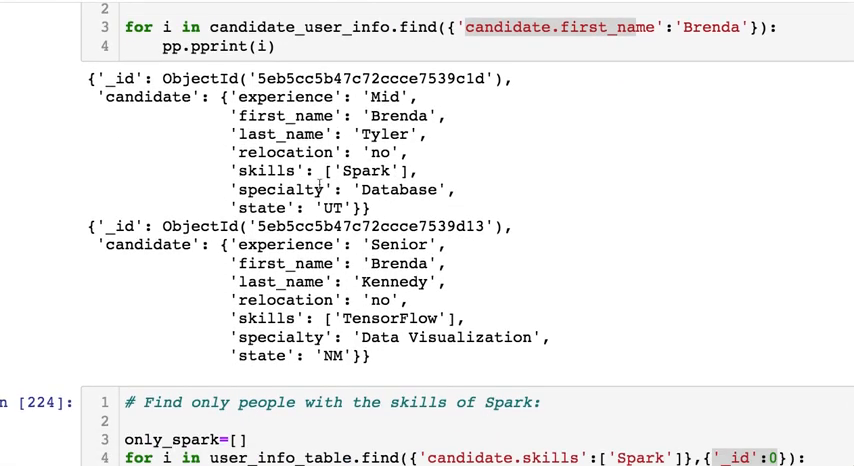
On the notes page, find Nested Queries and highlight the California-or-Florida $or condition.
{"action": "double_click", "coordinate": [398, 263]}
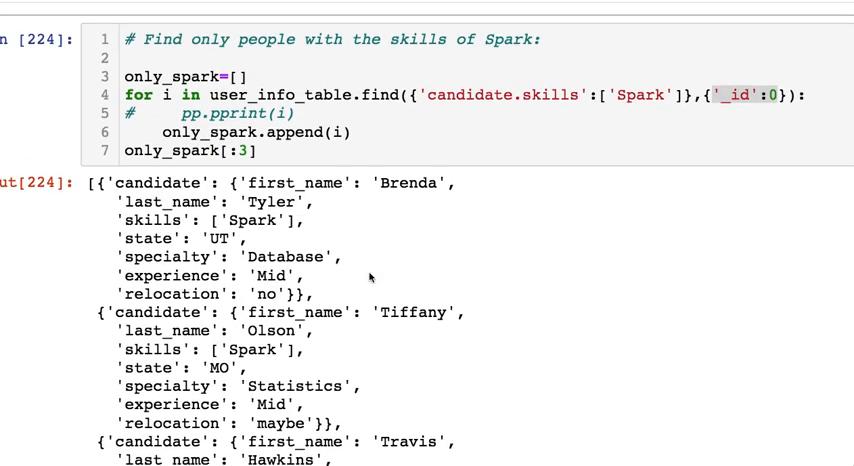
{"action": "mouse_move", "coordinate": [697, 211]}
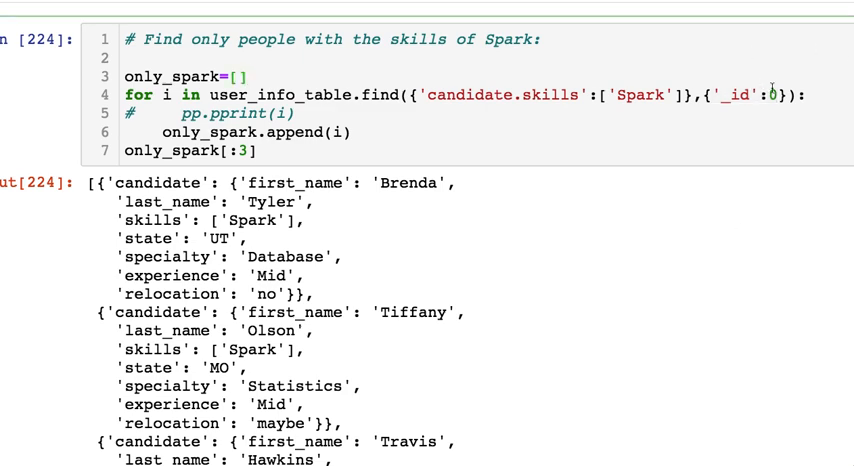
{"action": "double_click", "coordinate": [745, 102]}
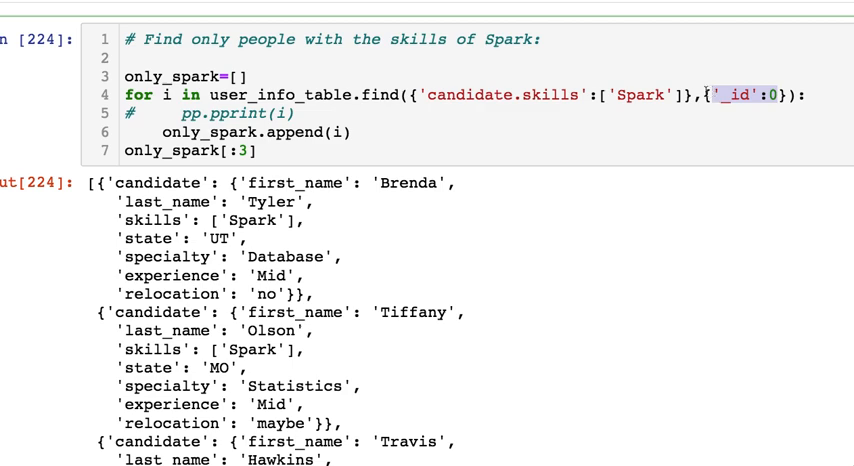
{"action": "mouse_move", "coordinate": [530, 197]}
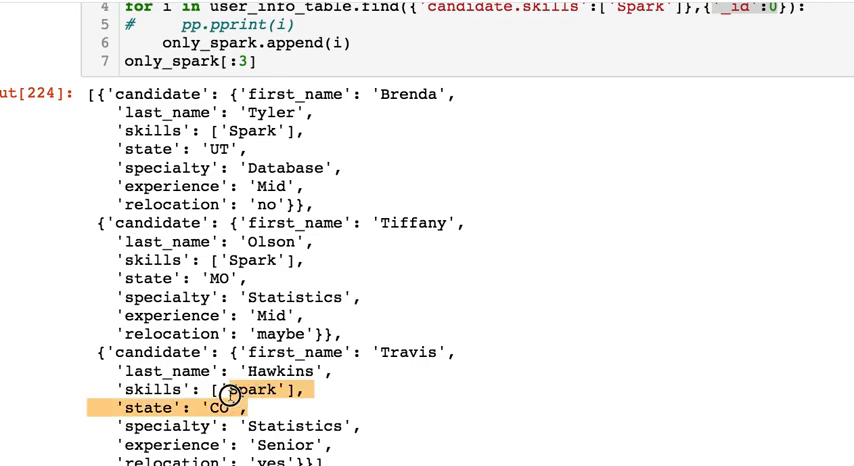
{"action": "scroll", "scroll_direction": "up", "scroll_amount": 3}
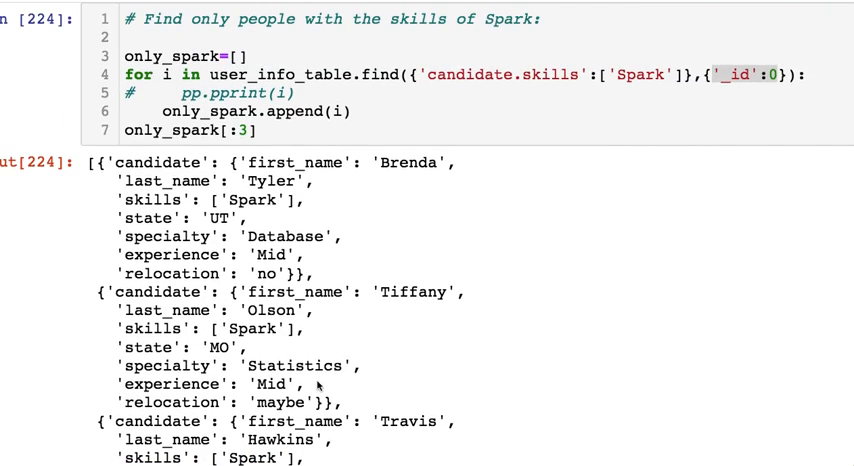
{"action": "scroll", "scroll_direction": "down", "scroll_amount": 3}
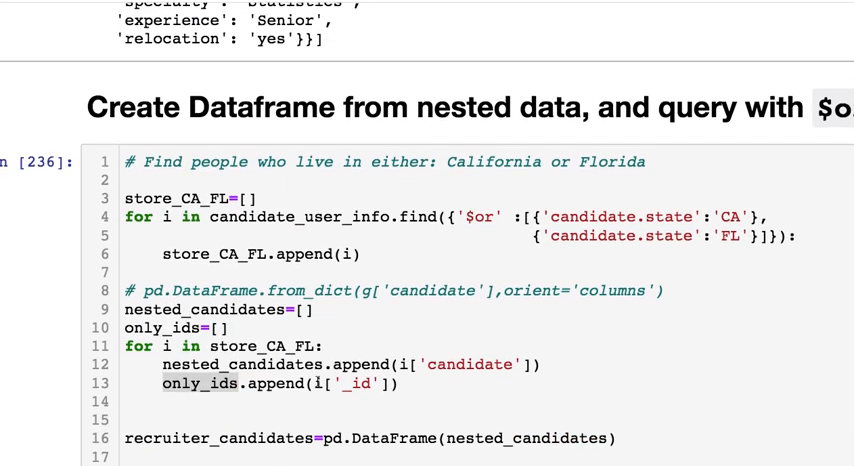
{"action": "scroll", "scroll_direction": "down", "scroll_amount": 3}
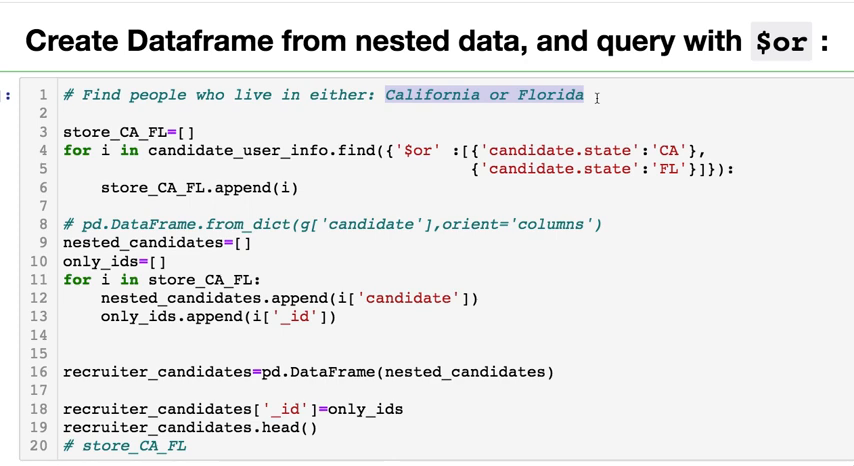
{"action": "mouse_move", "coordinate": [447, 180]}
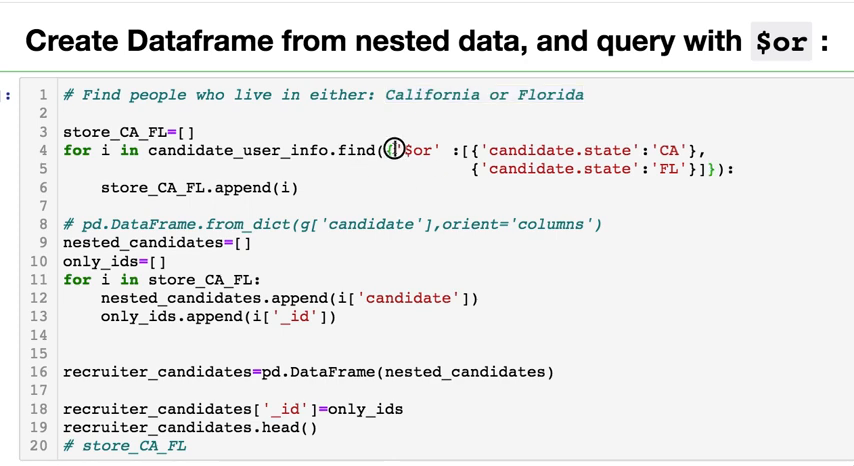
{"action": "double_click", "coordinate": [415, 151]}
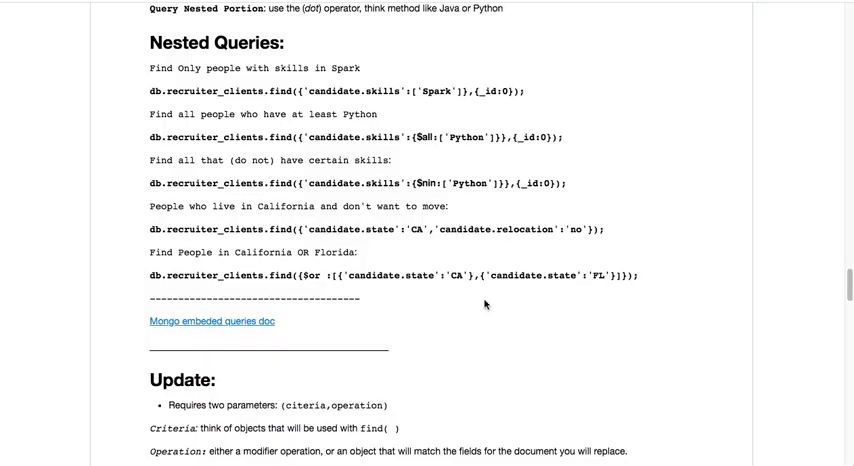
{"action": "scroll", "scroll_direction": "down", "scroll_amount": 3}
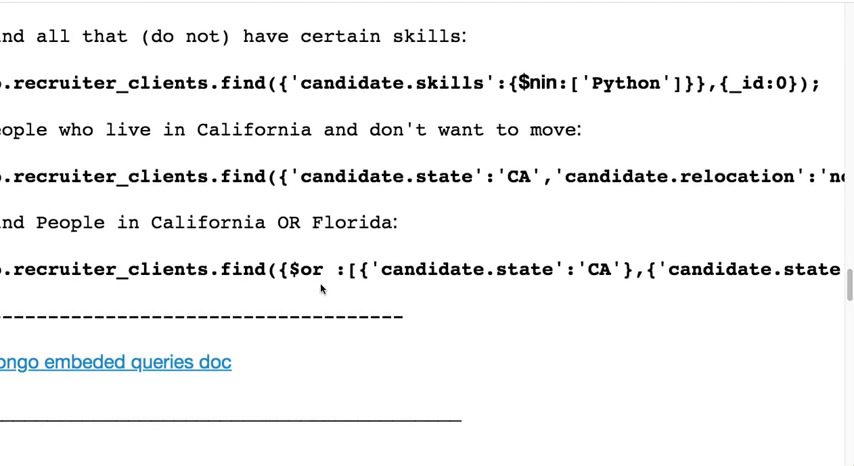
{"action": "double_click", "coordinate": [308, 270]}
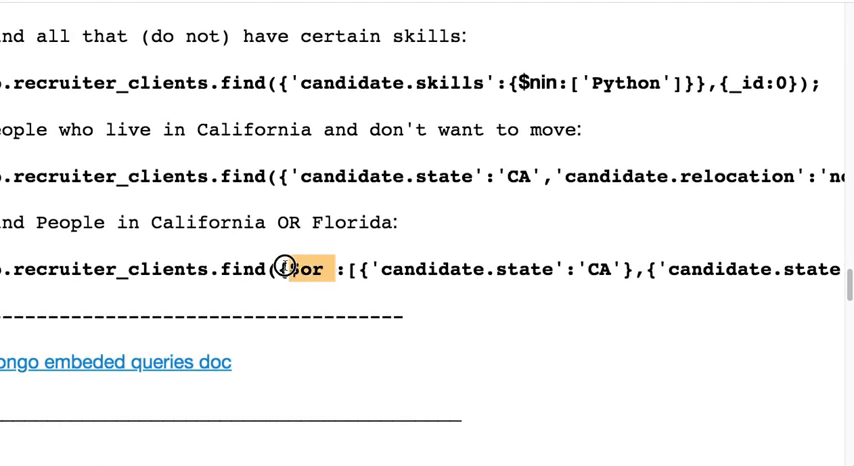
{"action": "scroll", "scroll_direction": "up", "scroll_amount": 3}
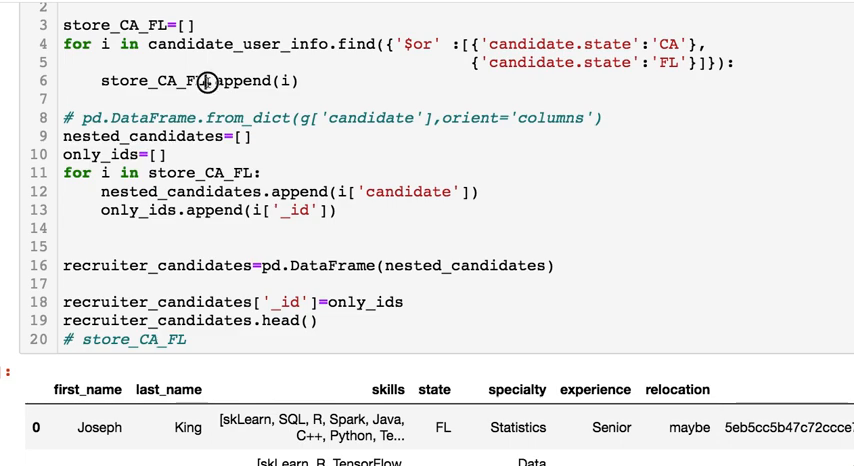
Inspect the store_CA_FL list, then add # back to its last line.
{"action": "double_click", "coordinate": [150, 81]}
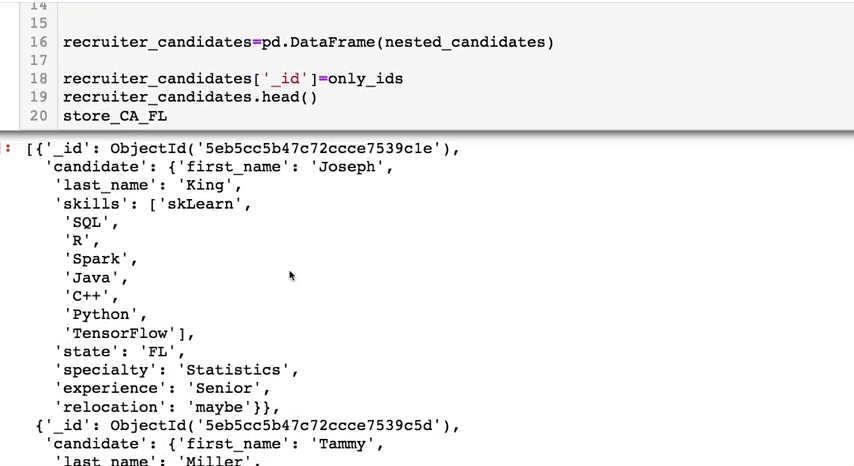
{"action": "scroll", "scroll_direction": "down", "scroll_amount": 3}
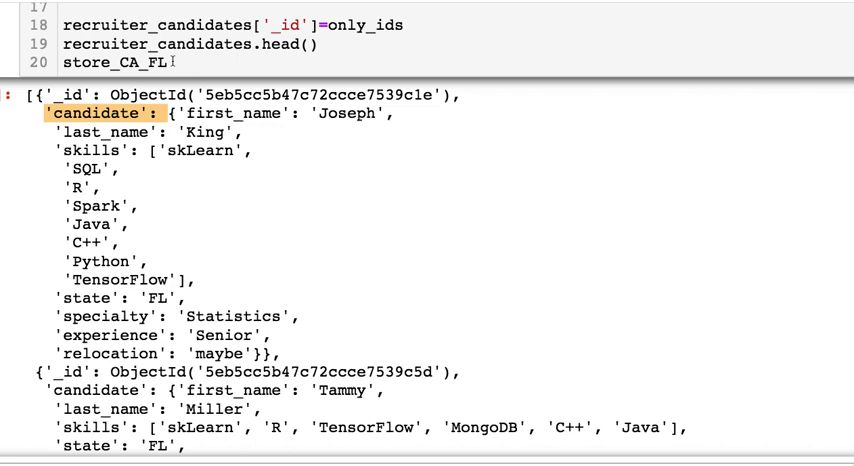
{"action": "type", "text": "#"}
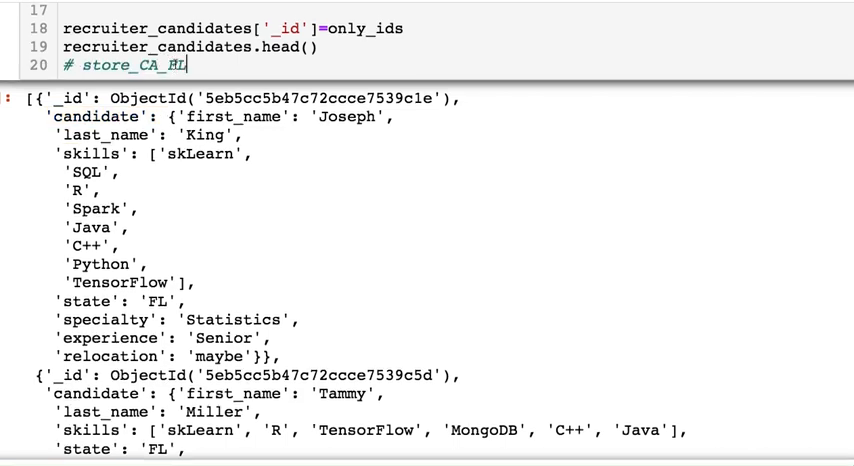
{"action": "scroll", "scroll_direction": "up", "scroll_amount": 3}
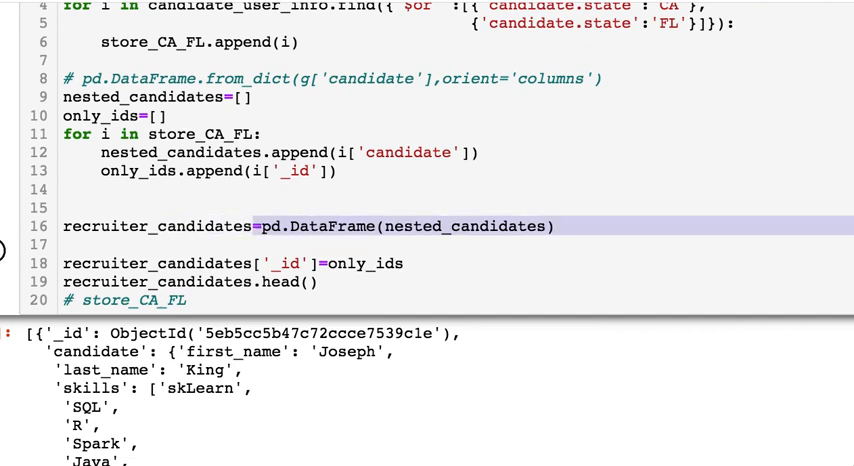
Review the candidate DataFrame, its _id column assignment and the only_ids list.
{"action": "left_click", "coordinate": [320, 263]}
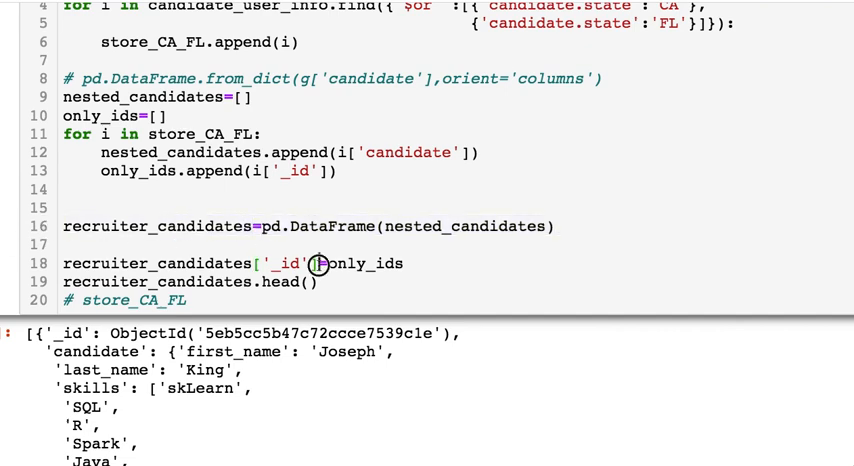
{"action": "double_click", "coordinate": [290, 263]}
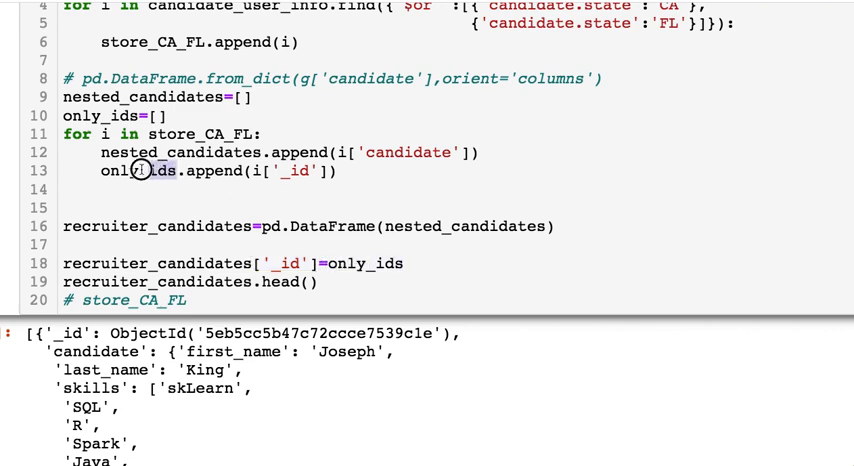
{"action": "double_click", "coordinate": [136, 171]}
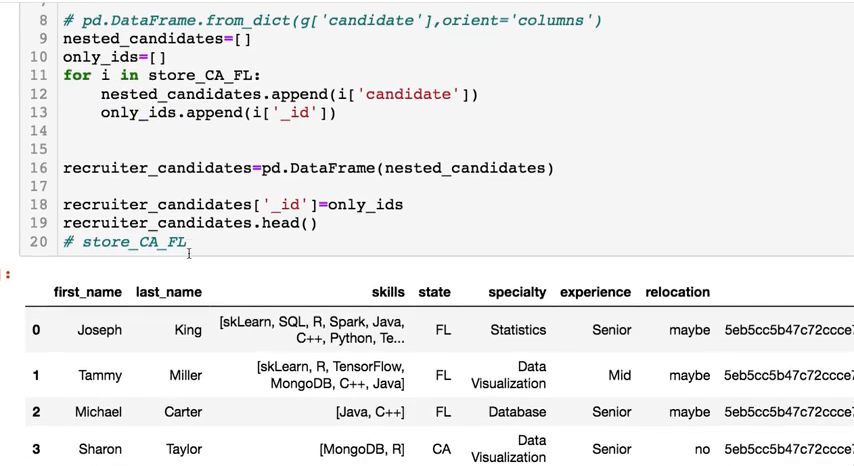
{"action": "scroll", "scroll_direction": "down", "scroll_amount": 3}
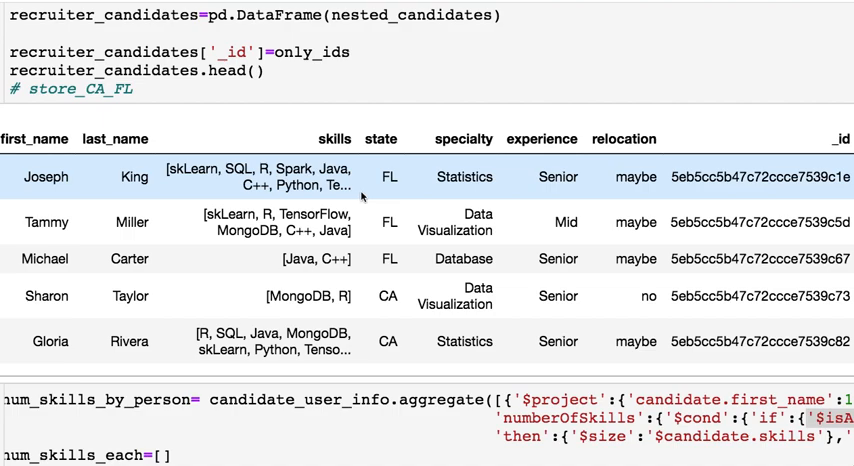
{"action": "scroll", "scroll_direction": "down", "scroll_amount": 3}
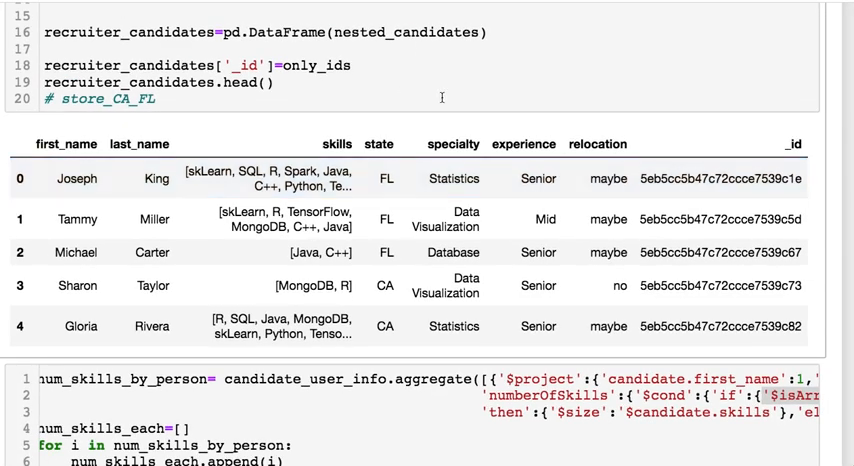
{"action": "scroll", "scroll_direction": "down", "scroll_amount": 3}
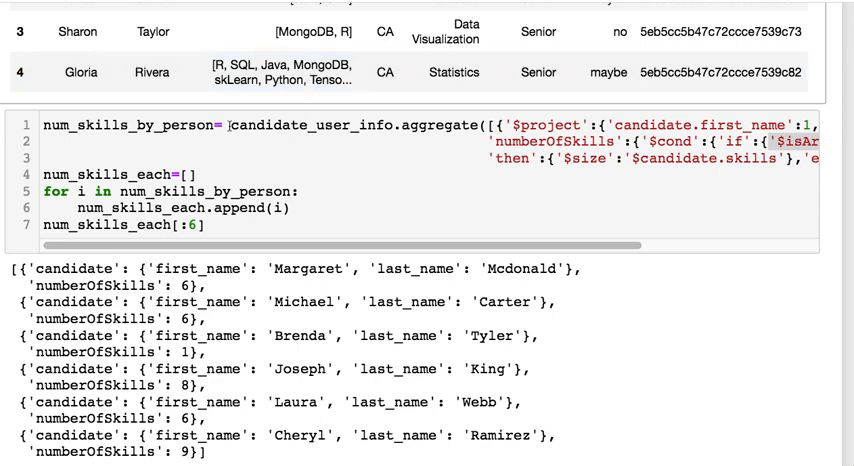
{"action": "double_click", "coordinate": [305, 125]}
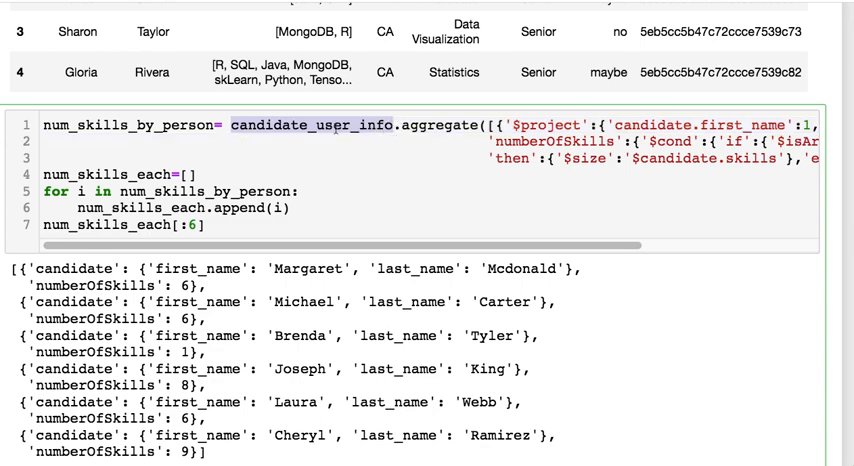
{"action": "mouse_move", "coordinate": [381, 189]}
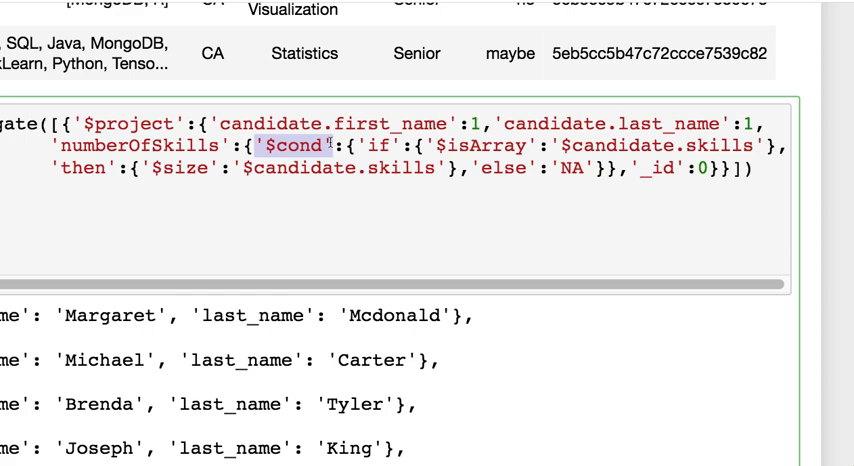
{"action": "left_click", "coordinate": [382, 145]}
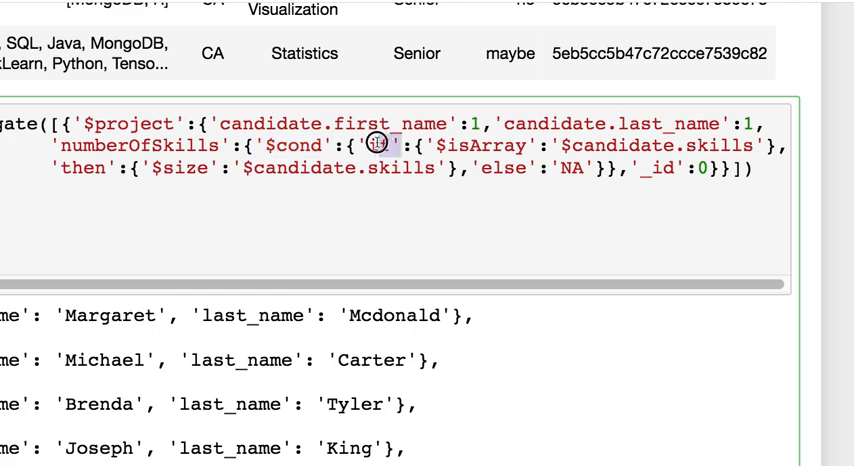
{"action": "double_click", "coordinate": [375, 144]}
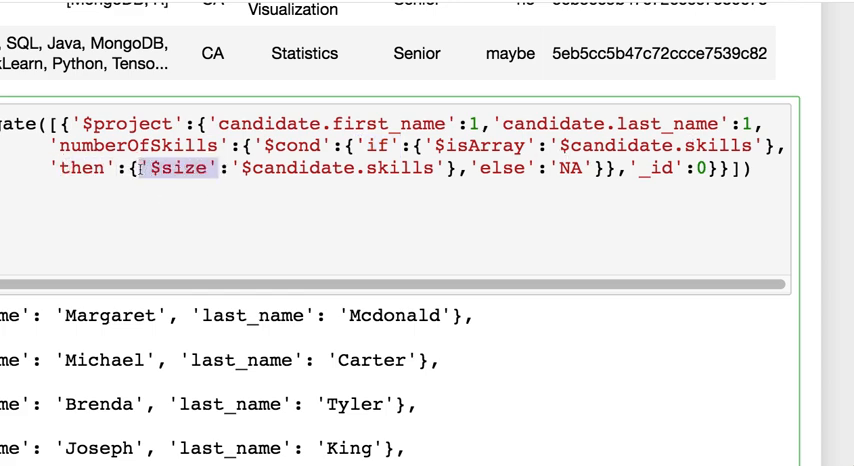
{"action": "mouse_move", "coordinate": [263, 245]}
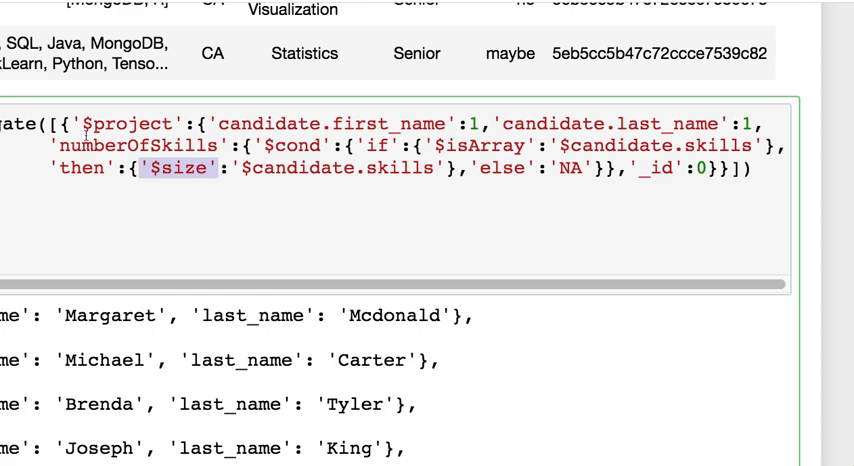
{"action": "mouse_move", "coordinate": [228, 118]}
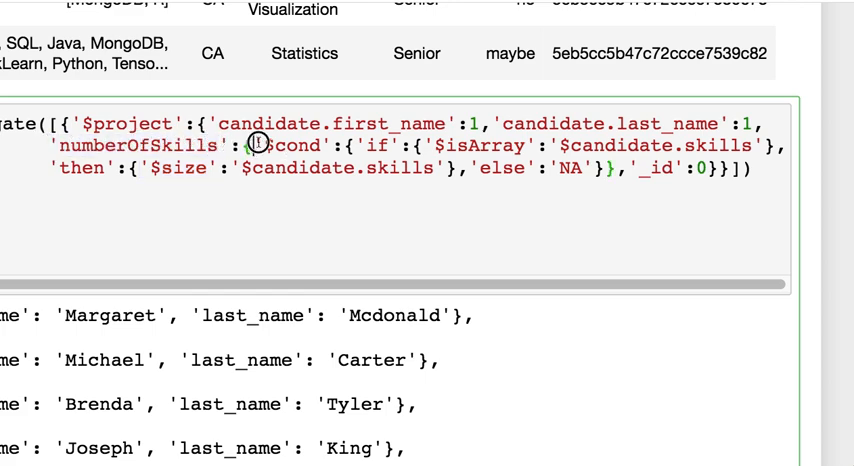
{"action": "double_click", "coordinate": [288, 146]}
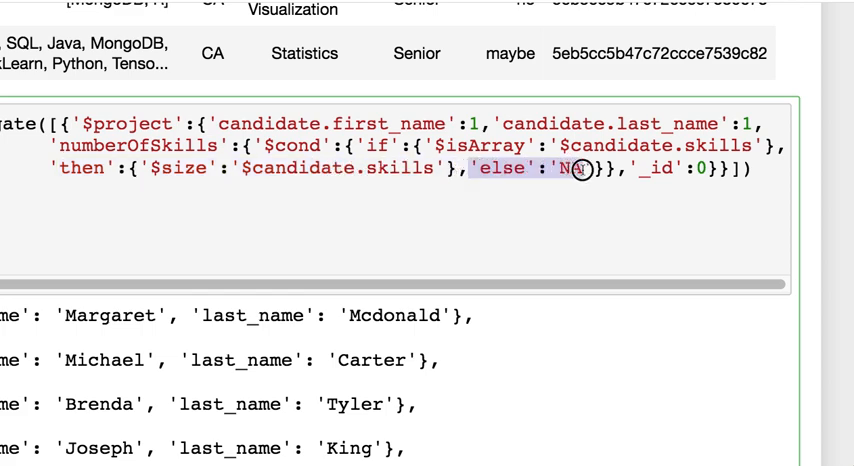
{"action": "type", "text": "A"}
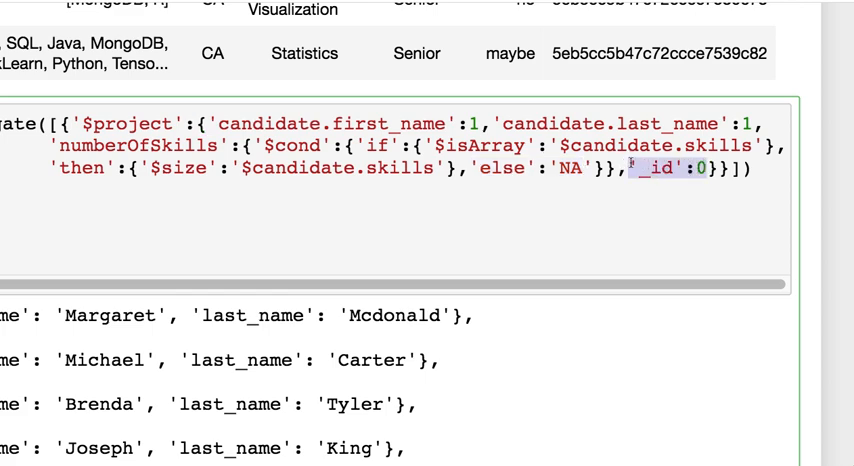
{"action": "scroll", "scroll_direction": "left", "scroll_amount": 3}
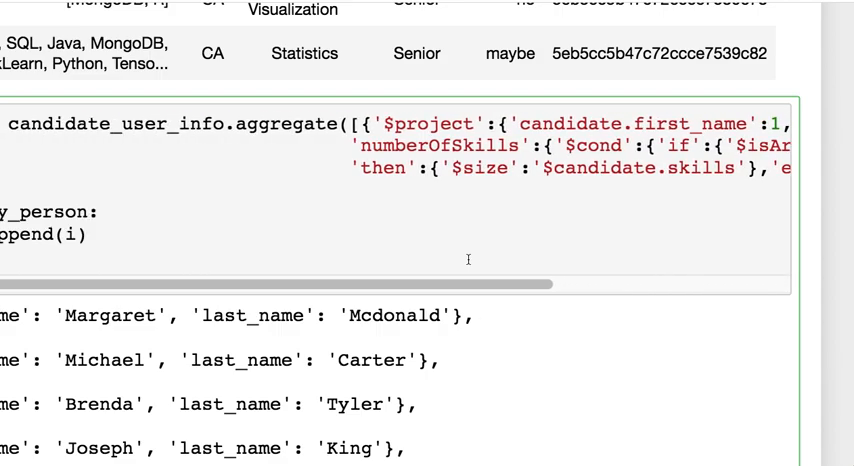
{"action": "scroll", "scroll_direction": "left", "scroll_amount": 3}
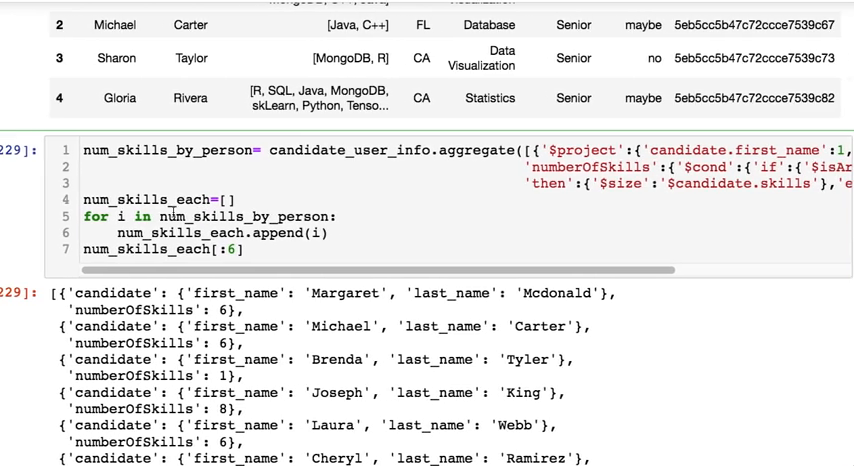
{"action": "scroll", "scroll_direction": "down", "scroll_amount": 3}
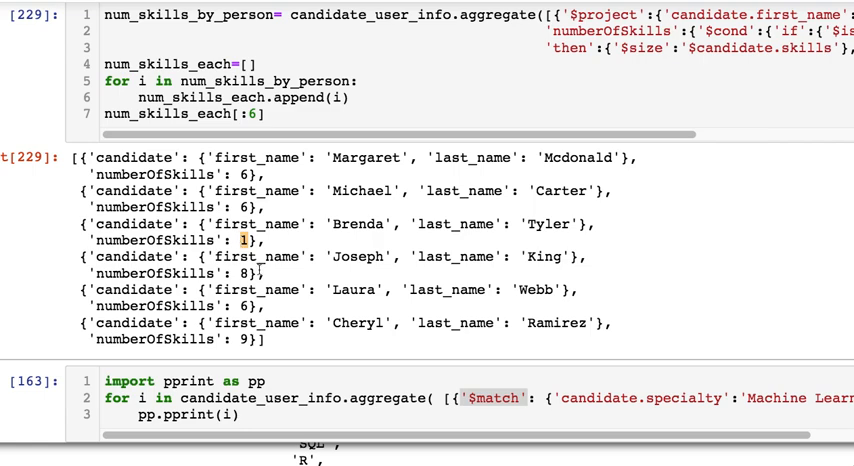
{"action": "scroll", "scroll_direction": "down", "scroll_amount": 3}
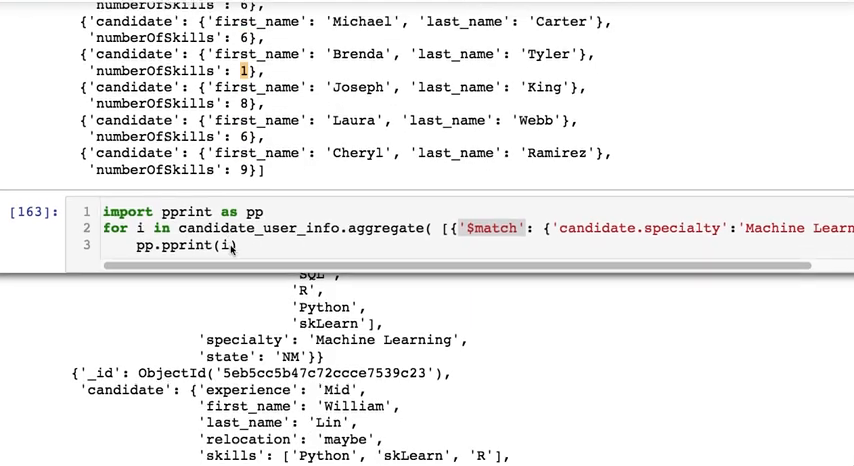
{"action": "scroll", "scroll_direction": "down", "scroll_amount": 3}
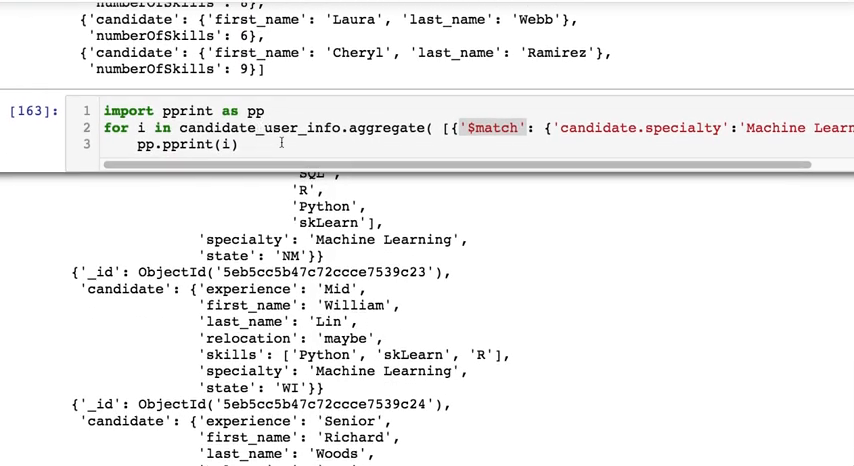
{"action": "scroll", "scroll_direction": "down", "scroll_amount": 3}
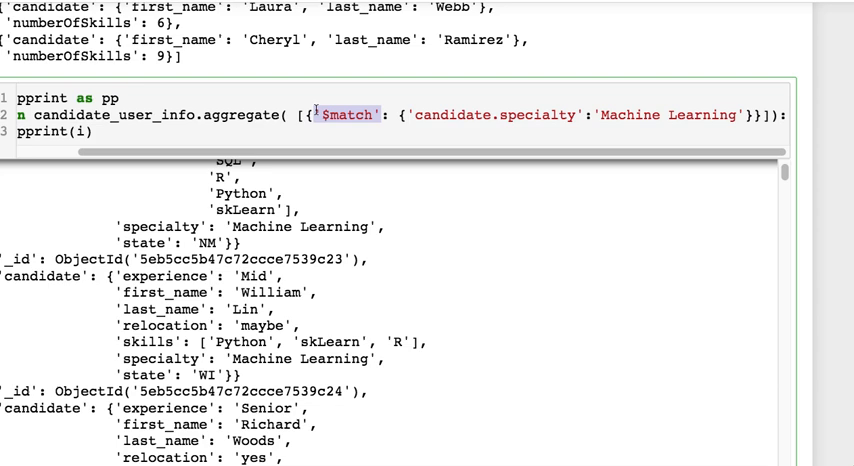
{"action": "mouse_move", "coordinate": [258, 148]}
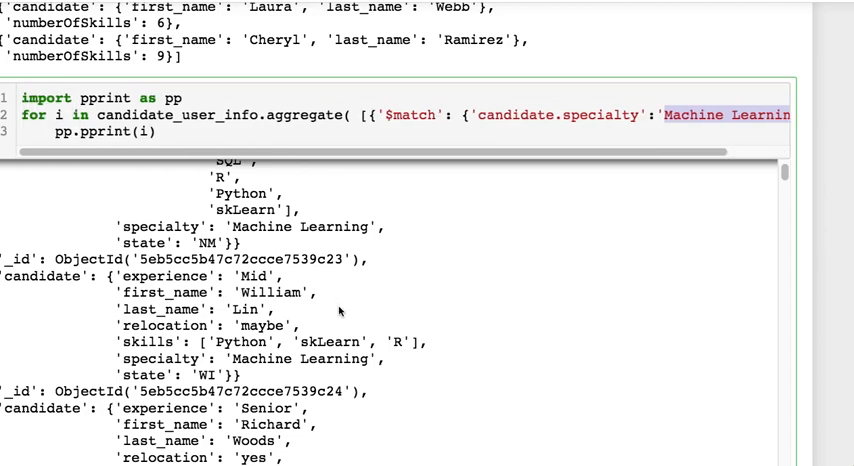
{"action": "scroll", "scroll_direction": "up", "scroll_amount": 3}
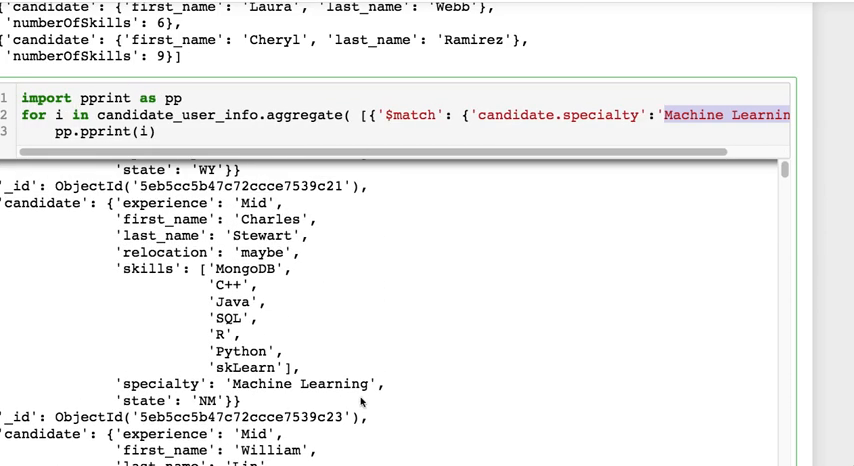
{"action": "double_click", "coordinate": [300, 384]}
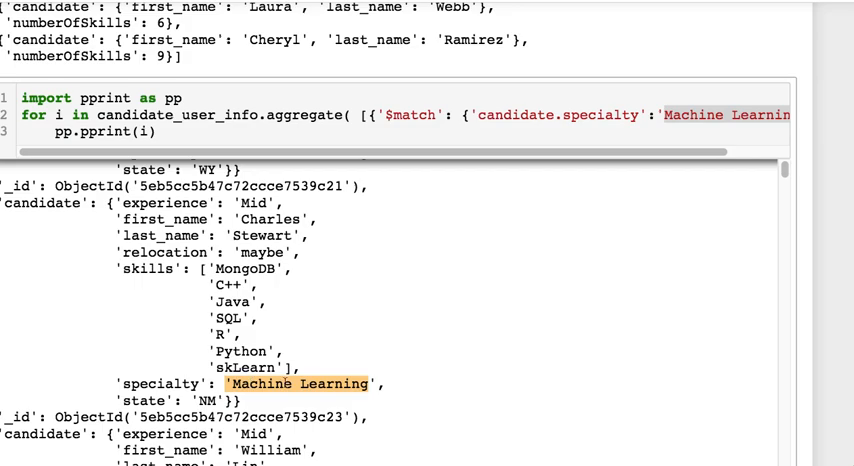
{"action": "scroll", "scroll_direction": "down", "scroll_amount": 3}
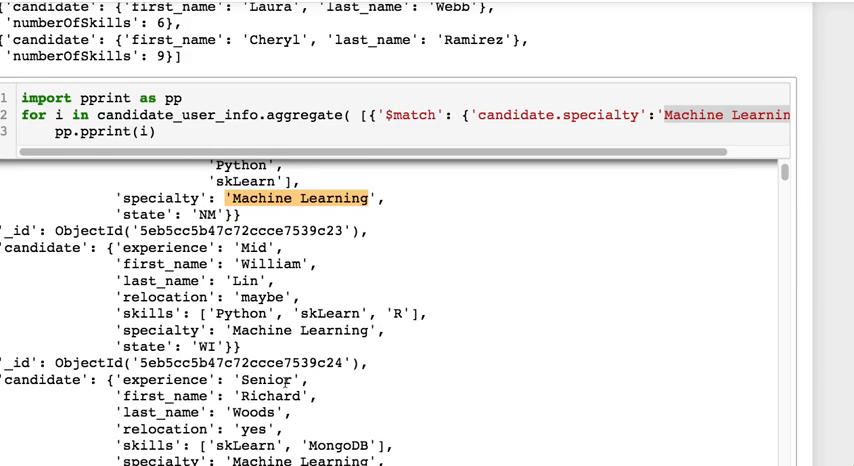
{"action": "scroll", "scroll_direction": "down", "scroll_amount": 3}
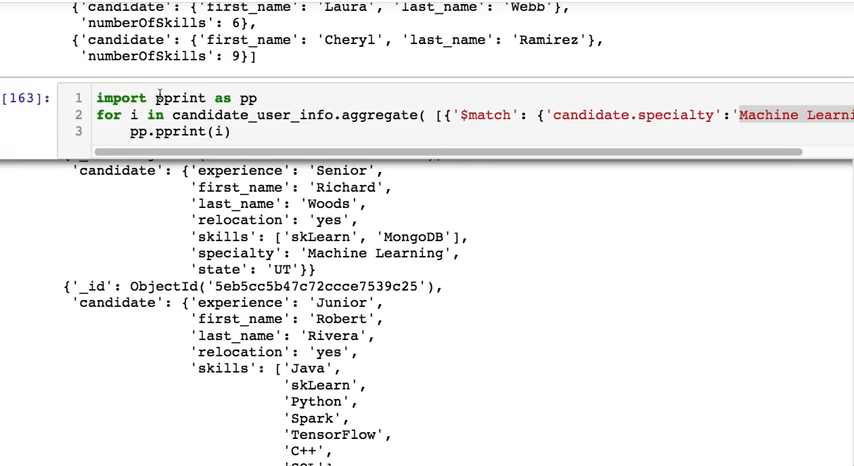
{"action": "scroll", "scroll_direction": "up", "scroll_amount": 3}
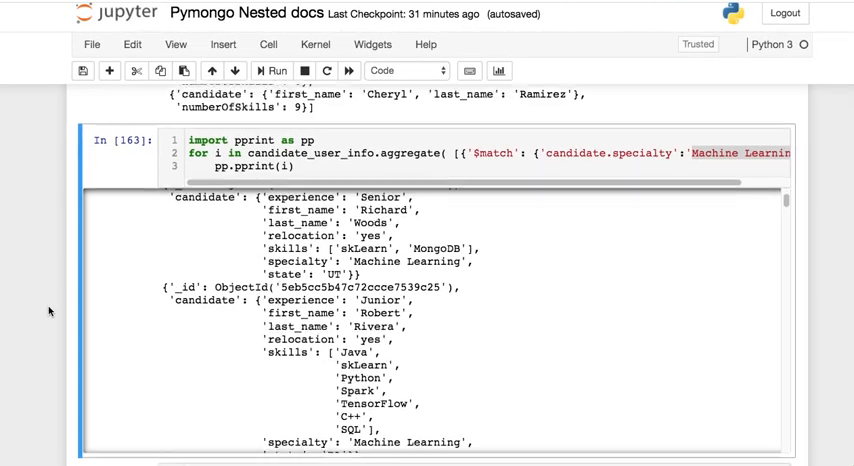
Delete the # before 'from bson.code import Code', then review mapFunc and redFunc.
{"action": "scroll", "scroll_direction": "down", "scroll_amount": 3}
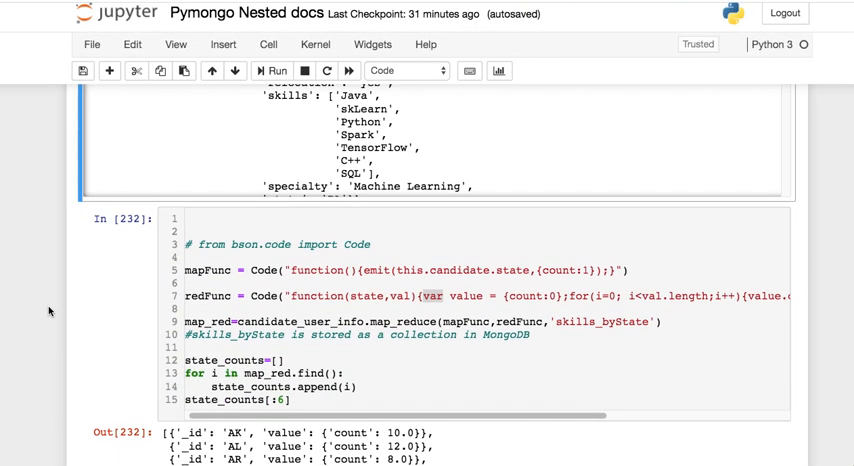
{"action": "scroll", "scroll_direction": "down", "scroll_amount": 3}
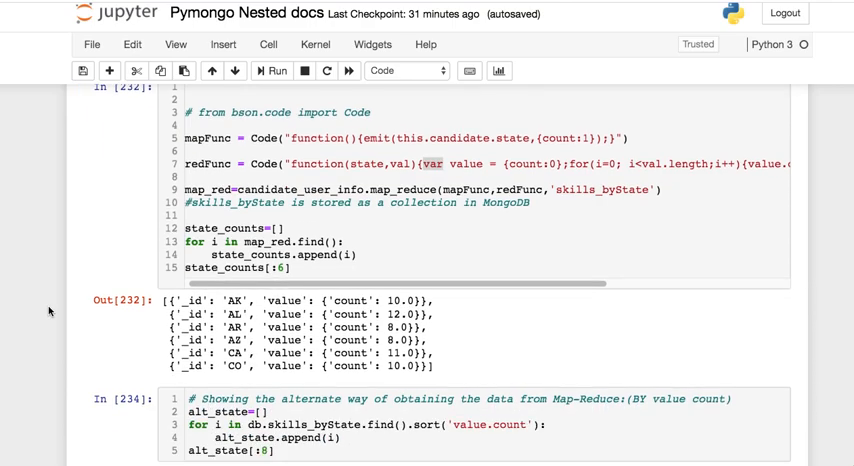
{"action": "scroll", "scroll_direction": "right", "scroll_amount": 3}
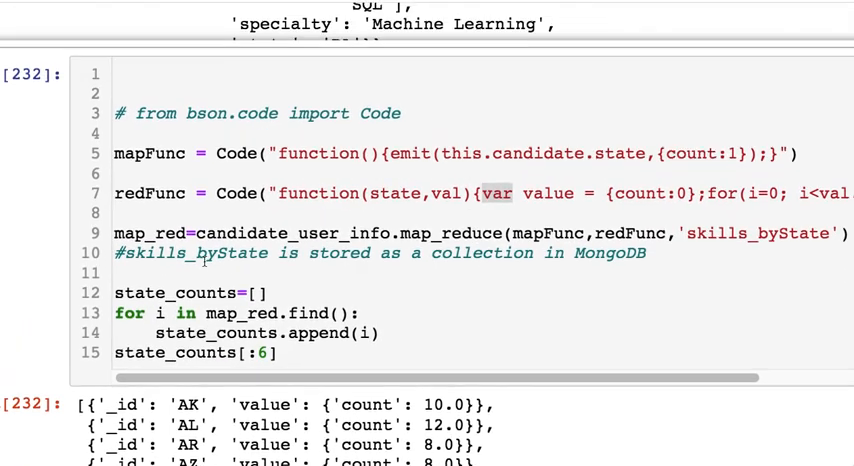
{"action": "scroll", "scroll_direction": "up", "scroll_amount": 3}
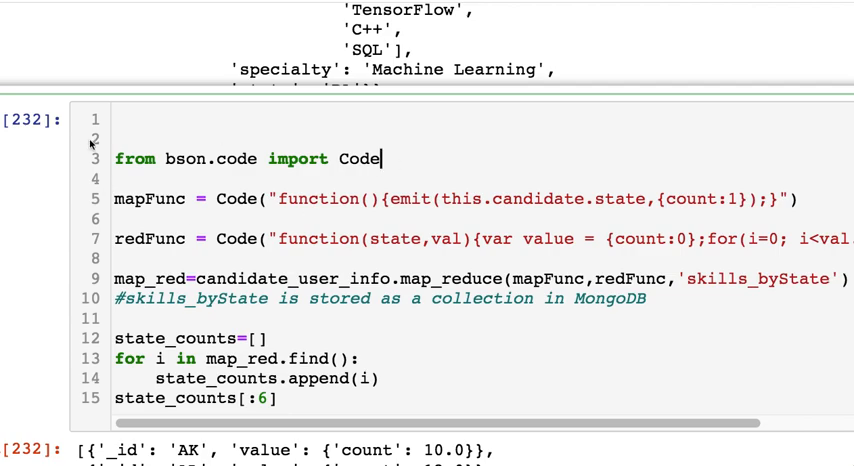
{"action": "scroll", "scroll_direction": "down", "scroll_amount": 3}
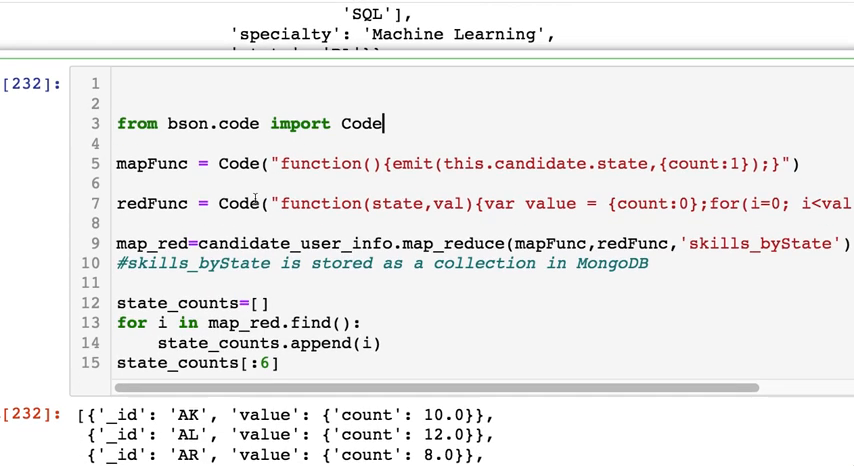
{"action": "scroll", "scroll_direction": "down", "scroll_amount": 3}
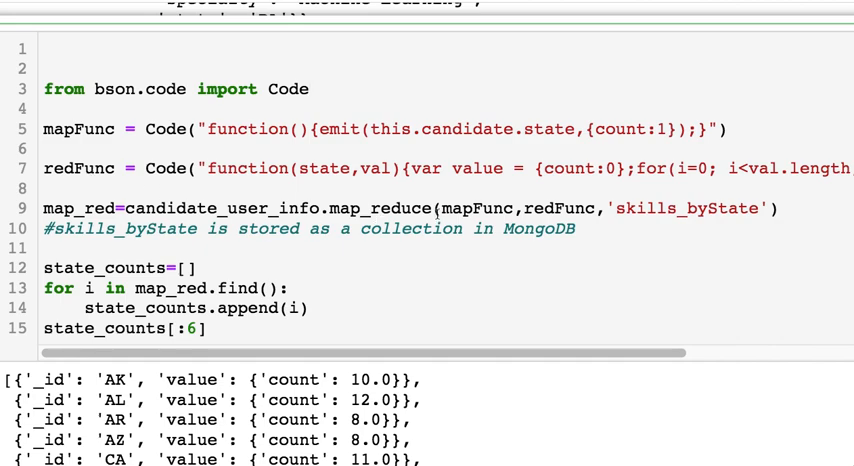
{"action": "left_click", "coordinate": [312, 88]}
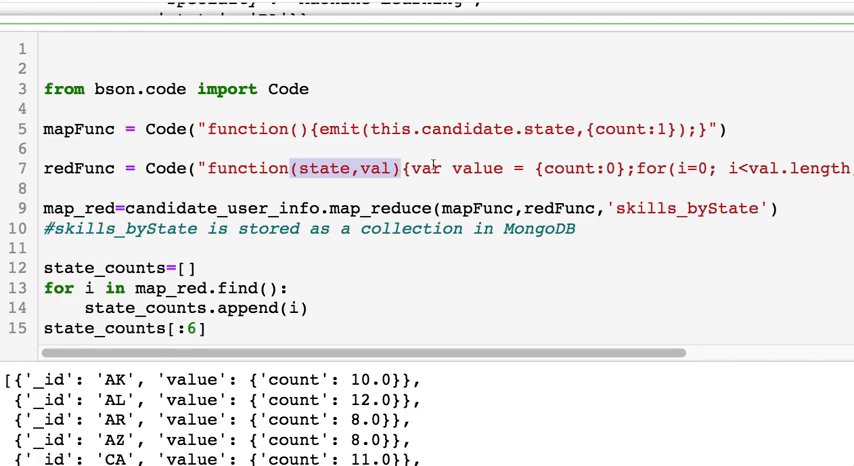
{"action": "scroll", "scroll_direction": "right", "scroll_amount": 3}
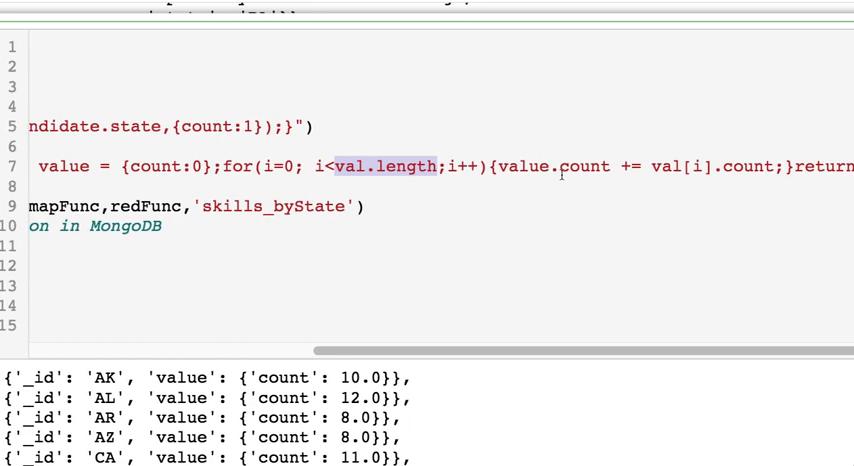
{"action": "scroll", "scroll_direction": "right", "scroll_amount": 3}
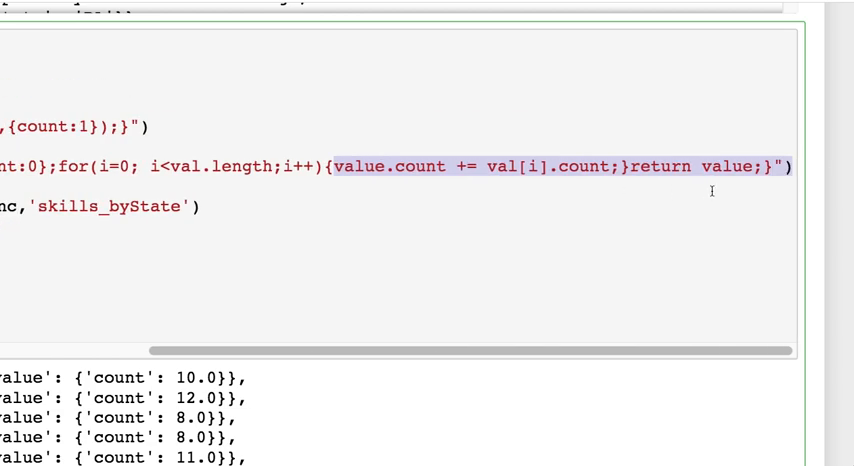
{"action": "scroll", "scroll_direction": "left", "scroll_amount": 3}
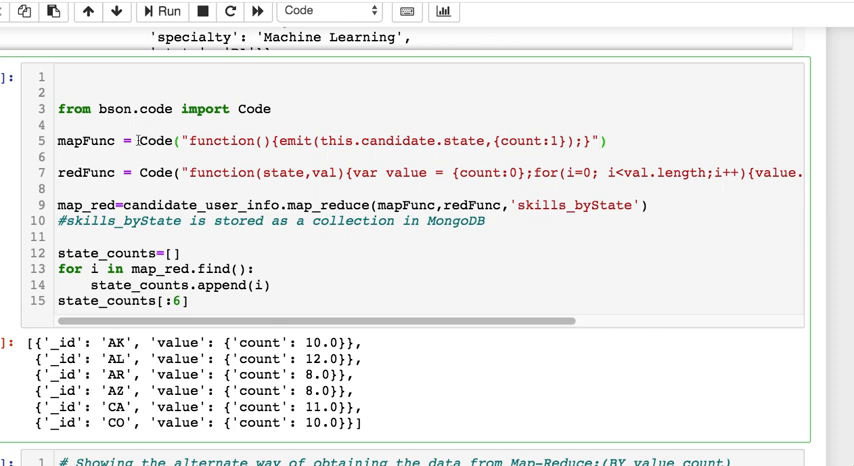
{"action": "double_click", "coordinate": [153, 141]}
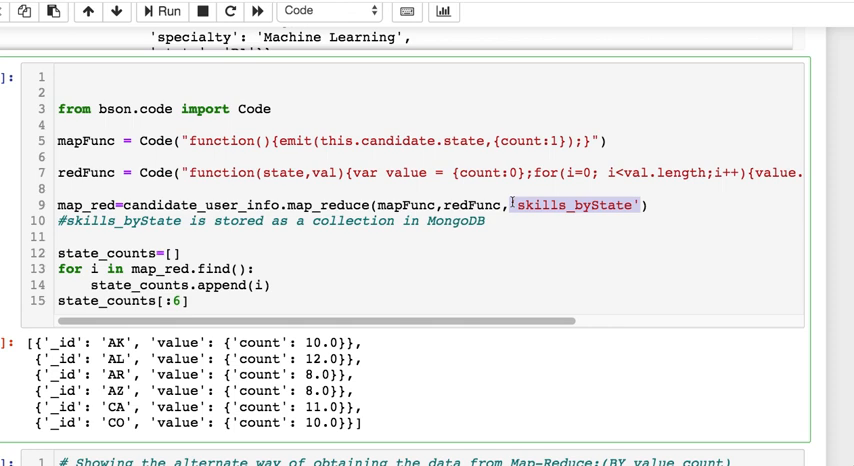
{"action": "mouse_move", "coordinate": [624, 54]}
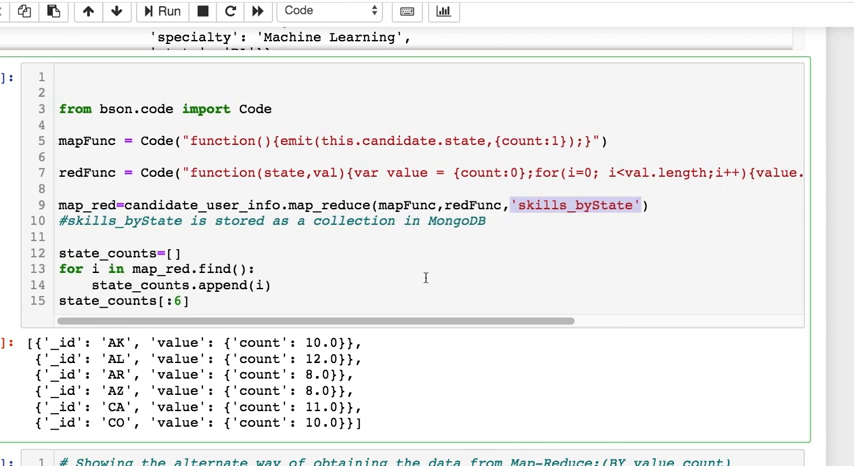
{"action": "mouse_move", "coordinate": [621, 75]}
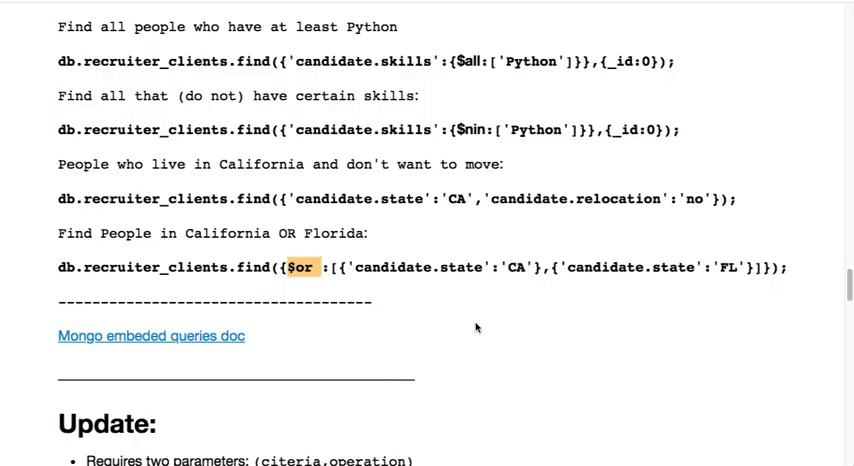
Scroll through the rendered aggregate notes and back up to the Aggregate overview.
{"action": "scroll", "scroll_direction": "down", "scroll_amount": 3}
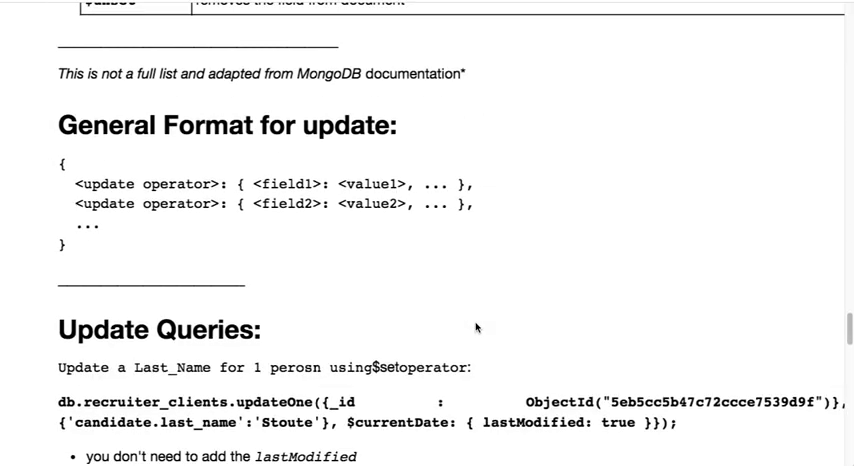
{"action": "scroll", "scroll_direction": "down", "scroll_amount": 3}
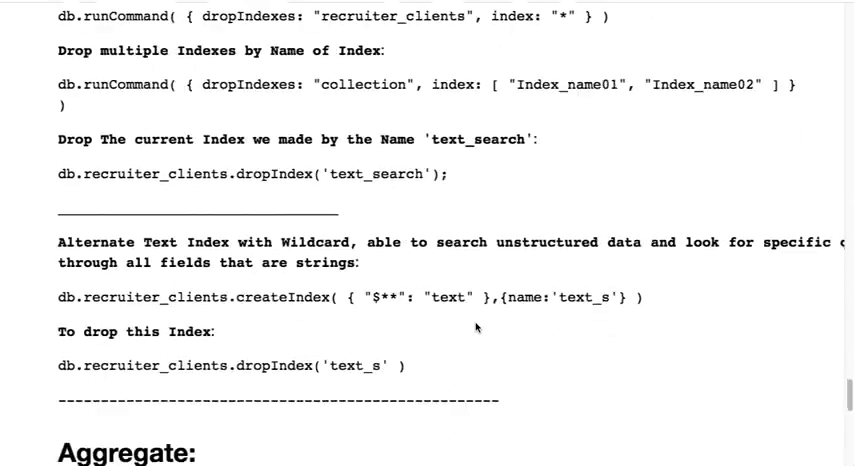
{"action": "scroll", "scroll_direction": "down", "scroll_amount": 3}
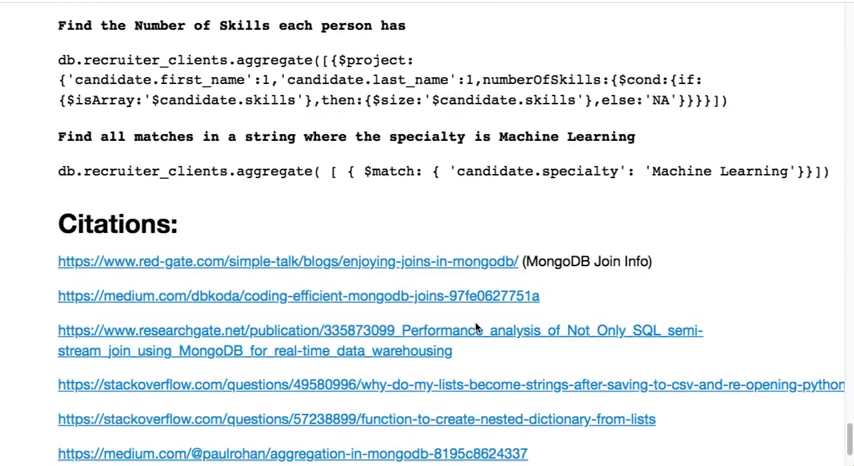
{"action": "scroll", "scroll_direction": "up", "scroll_amount": 3}
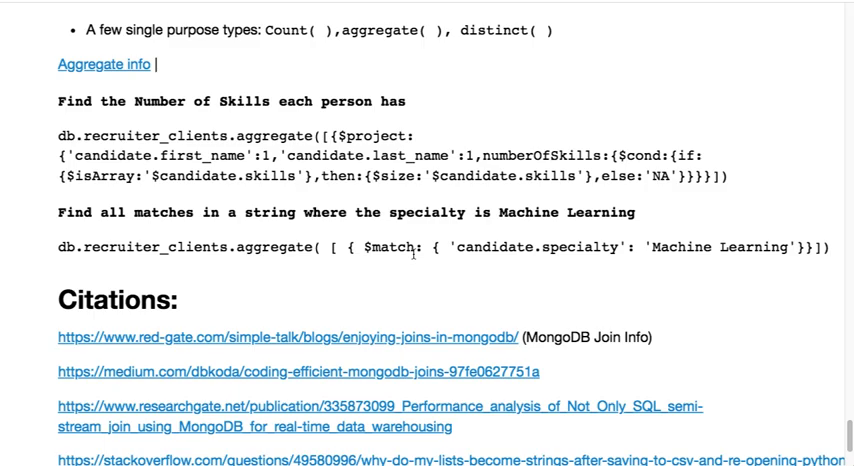
{"action": "scroll", "scroll_direction": "up", "scroll_amount": 3}
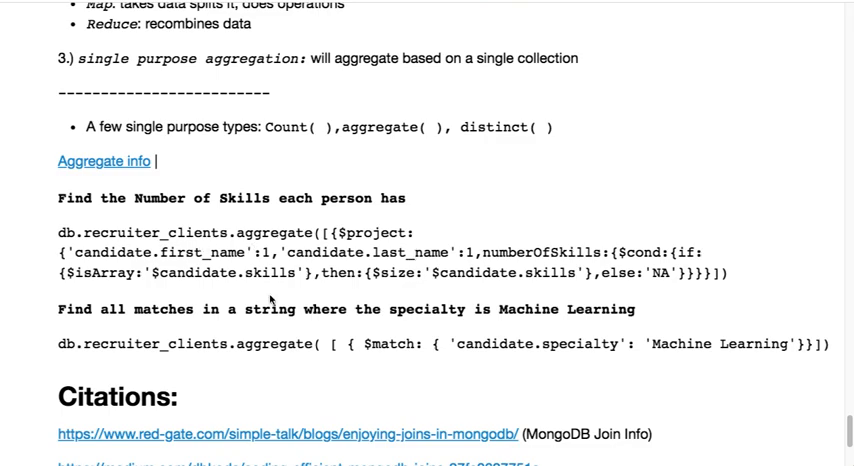
{"action": "scroll", "scroll_direction": "up", "scroll_amount": 3}
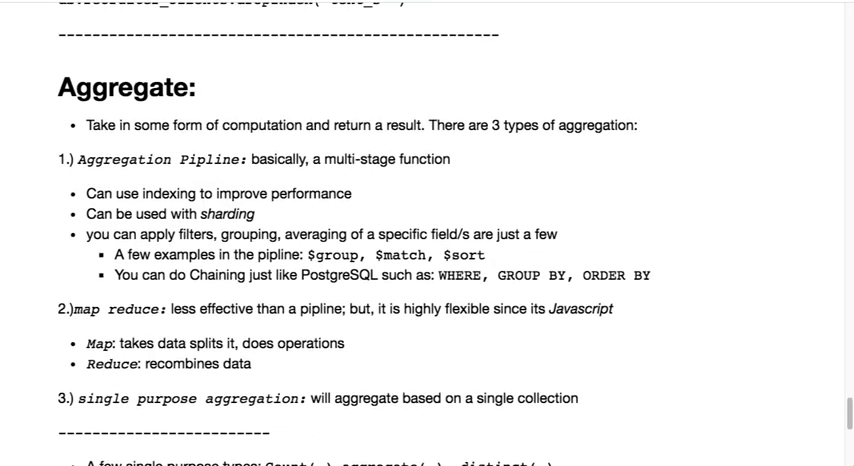
{"action": "mouse_move", "coordinate": [6, 12]}
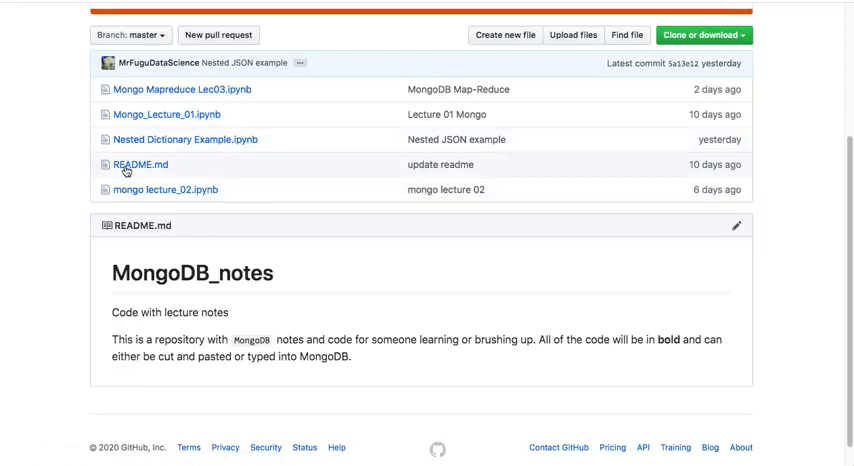
Open Mongo Mapreduce Lec03.ipynb and scroll to Example 02's skill-frequency output.
{"action": "left_click", "coordinate": [183, 89]}
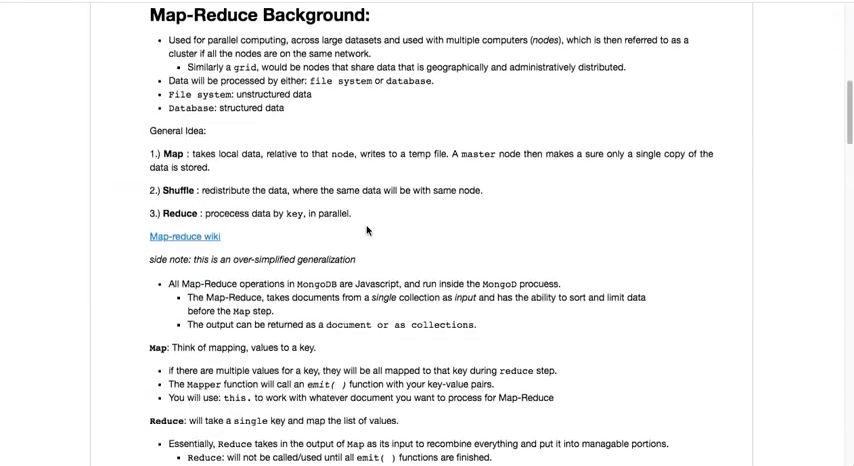
{"action": "scroll", "scroll_direction": "down", "scroll_amount": 3}
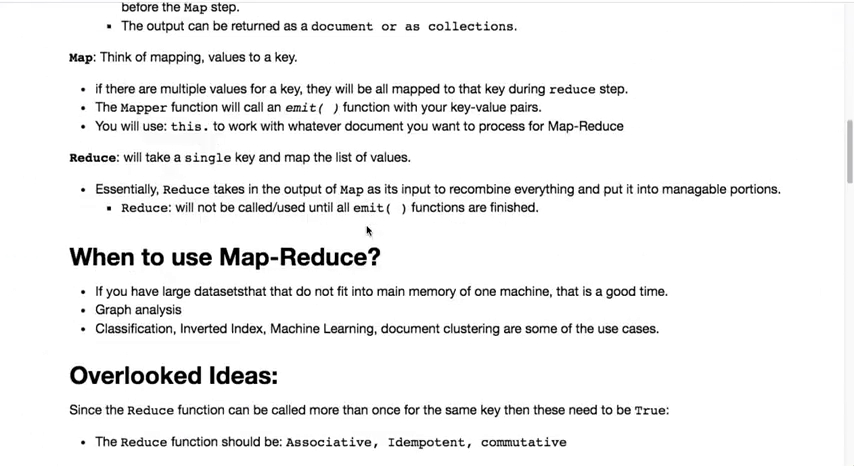
{"action": "scroll", "scroll_direction": "down", "scroll_amount": 3}
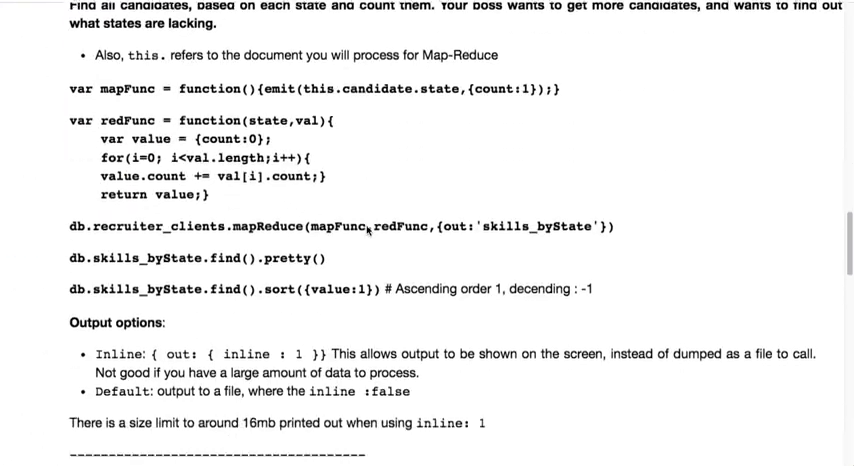
{"action": "scroll", "scroll_direction": "down", "scroll_amount": 3}
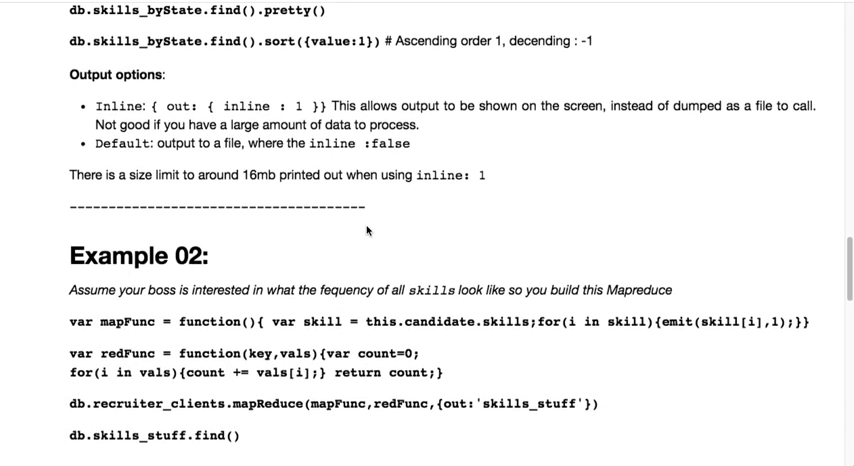
{"action": "scroll", "scroll_direction": "down", "scroll_amount": 3}
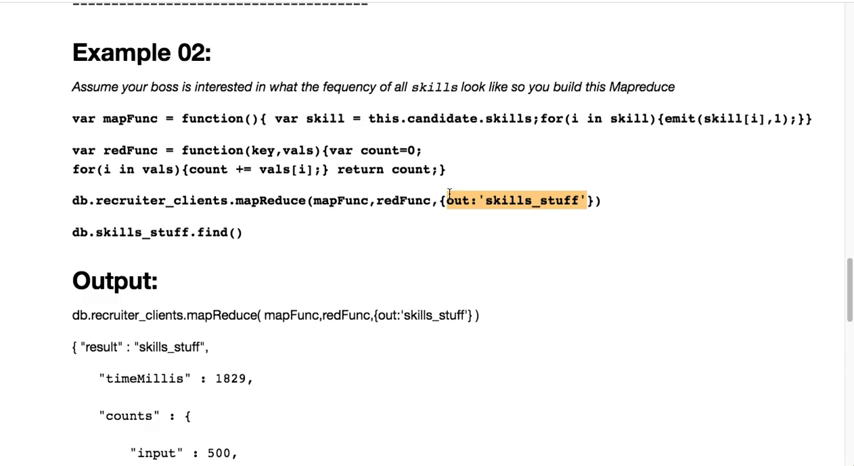
{"action": "scroll", "scroll_direction": "down", "scroll_amount": 3}
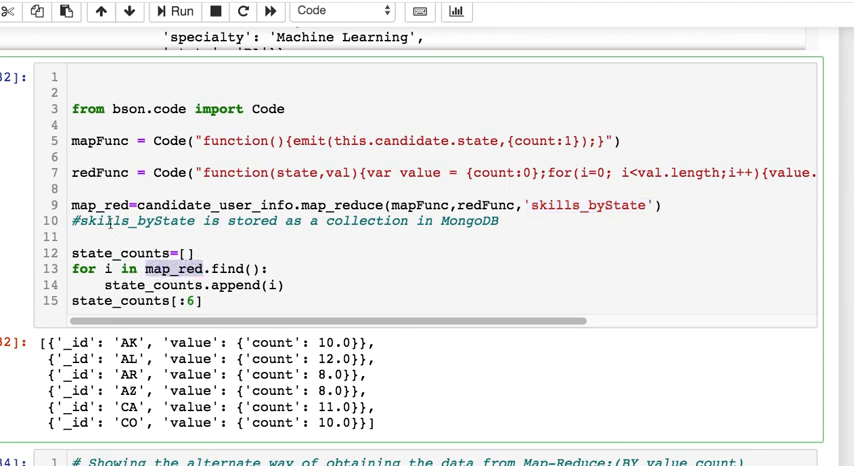
{"action": "double_click", "coordinate": [100, 204]}
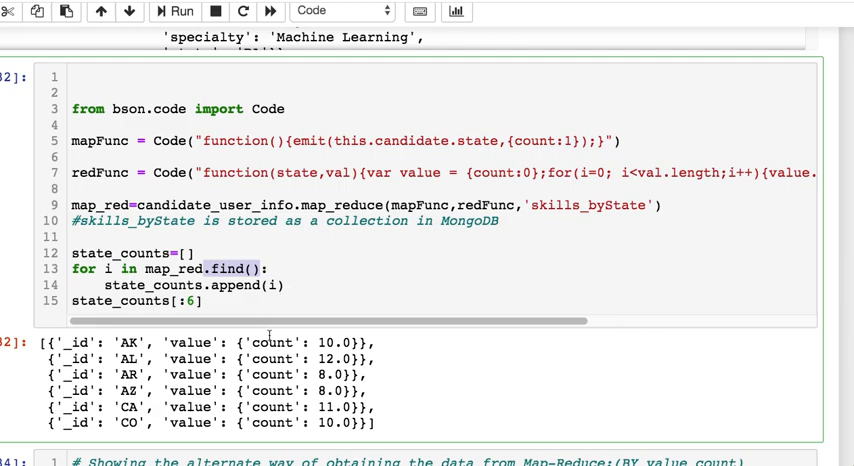
{"action": "scroll", "scroll_direction": "down", "scroll_amount": 3}
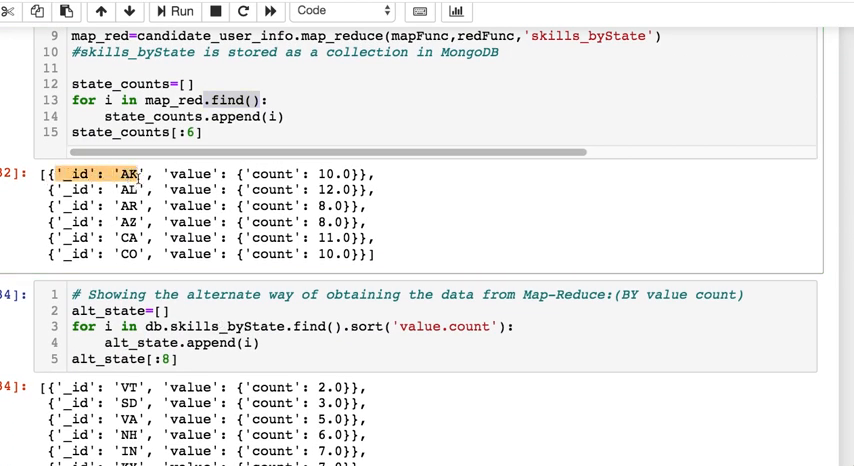
{"action": "double_click", "coordinate": [308, 173]}
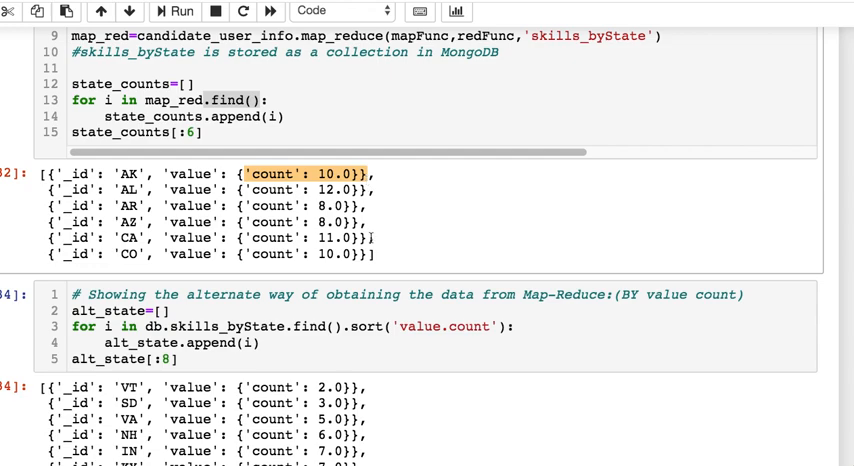
{"action": "scroll", "scroll_direction": "up", "scroll_amount": 3}
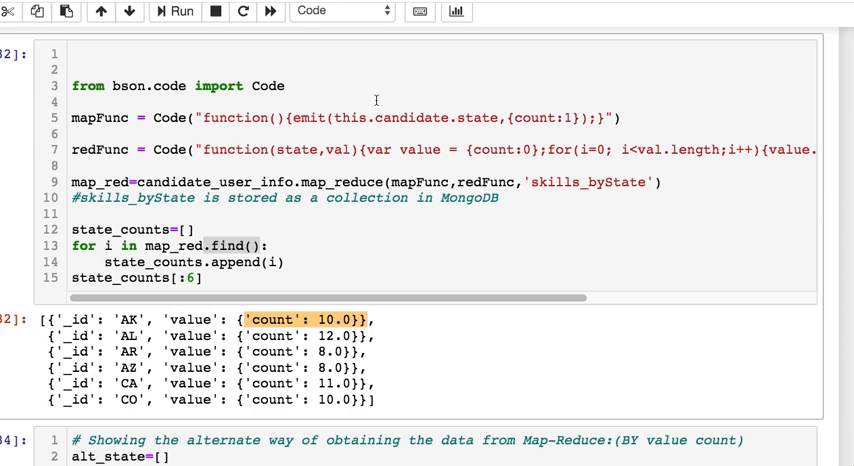
{"action": "scroll", "scroll_direction": "down", "scroll_amount": 3}
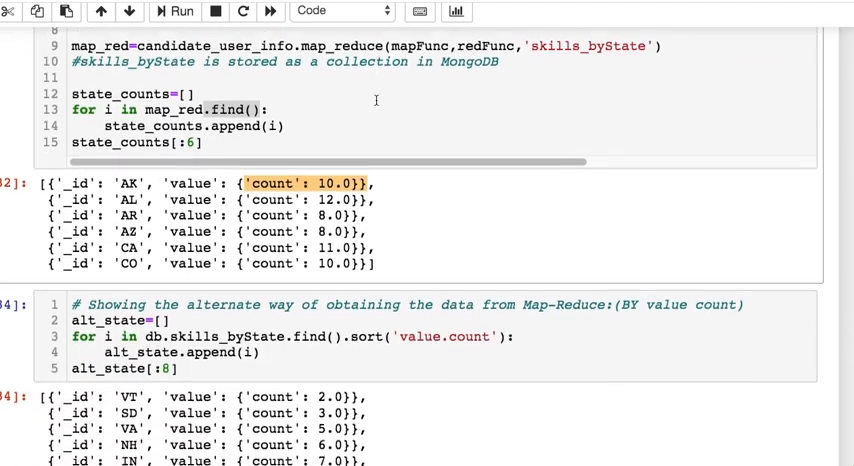
{"action": "scroll", "scroll_direction": "up", "scroll_amount": 3}
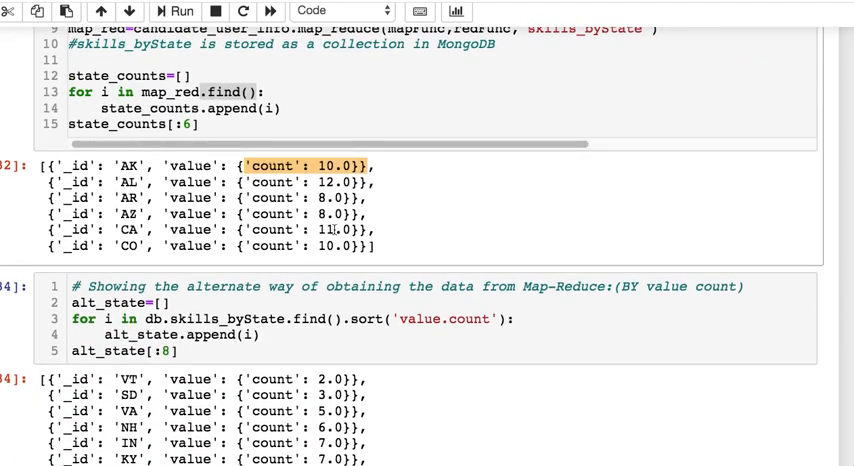
{"action": "scroll", "scroll_direction": "down", "scroll_amount": 3}
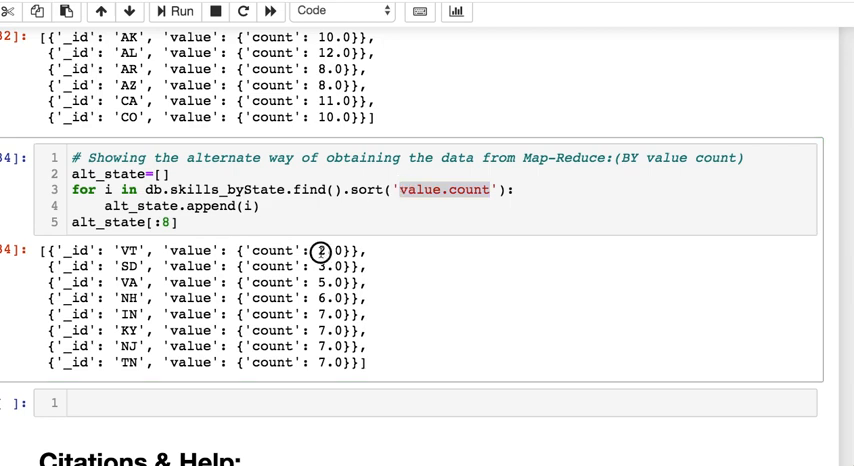
{"action": "left_click_drag", "start_coordinate": [45, 250], "coordinate": [370, 297]}
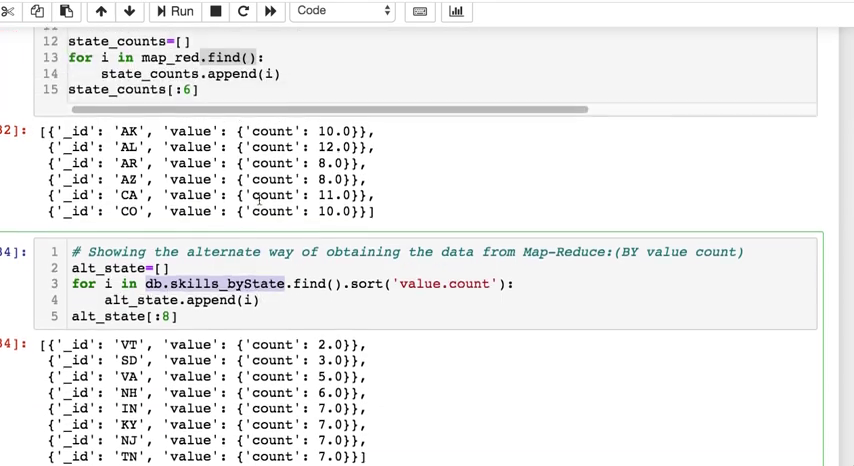
{"action": "scroll", "scroll_direction": "up", "scroll_amount": 3}
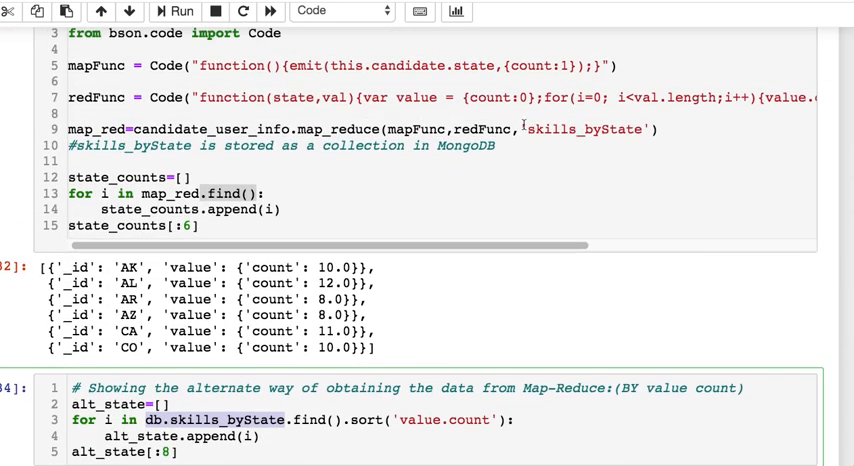
{"action": "scroll", "scroll_direction": "down", "scroll_amount": 3}
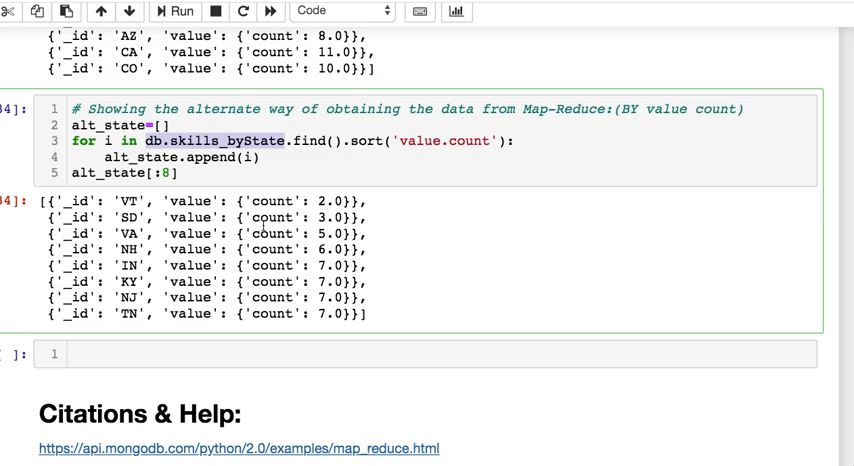
{"action": "scroll", "scroll_direction": "up", "scroll_amount": 3}
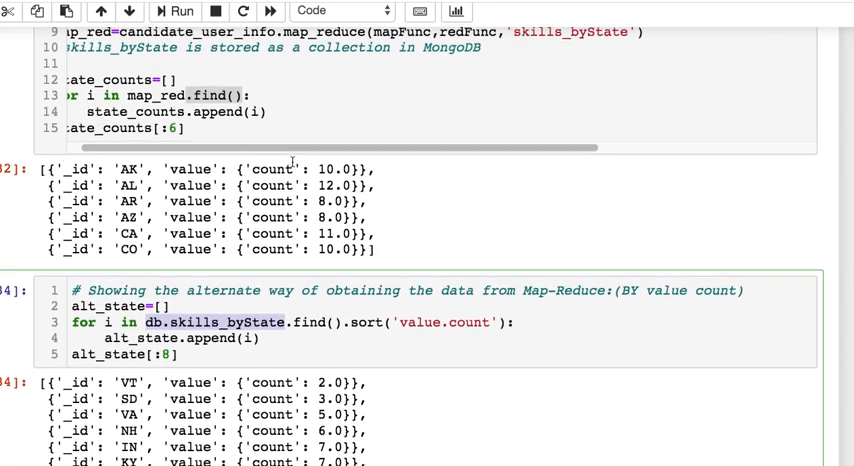
{"action": "scroll", "scroll_direction": "up", "scroll_amount": 3}
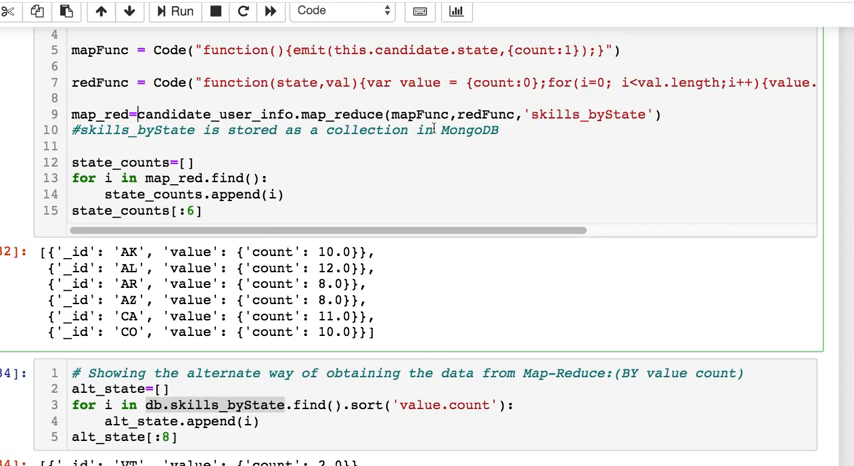
{"action": "double_click", "coordinate": [590, 114]}
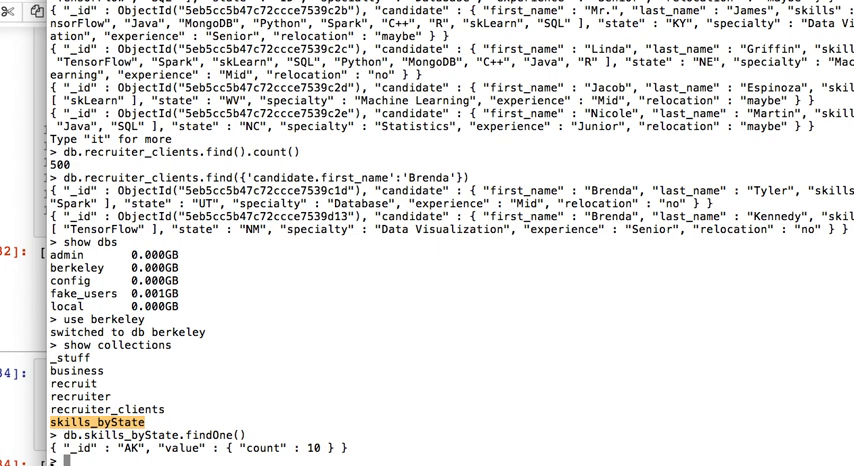
{"action": "left_click", "coordinate": [108, 409]}
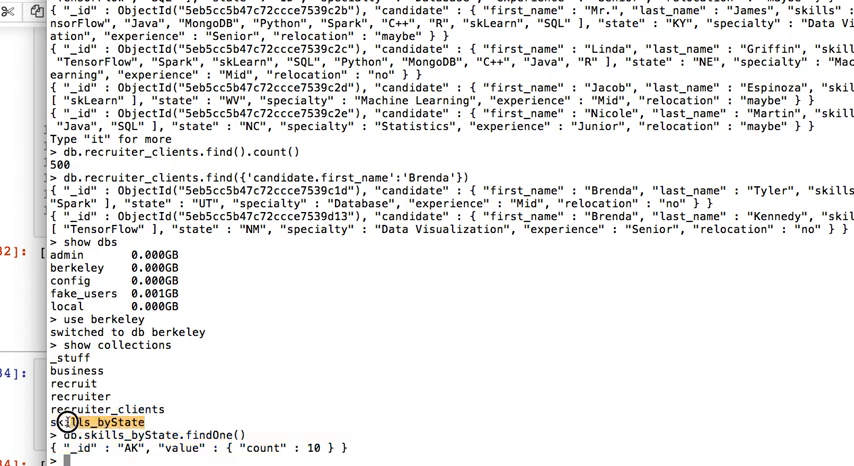
{"action": "double_click", "coordinate": [92, 422]}
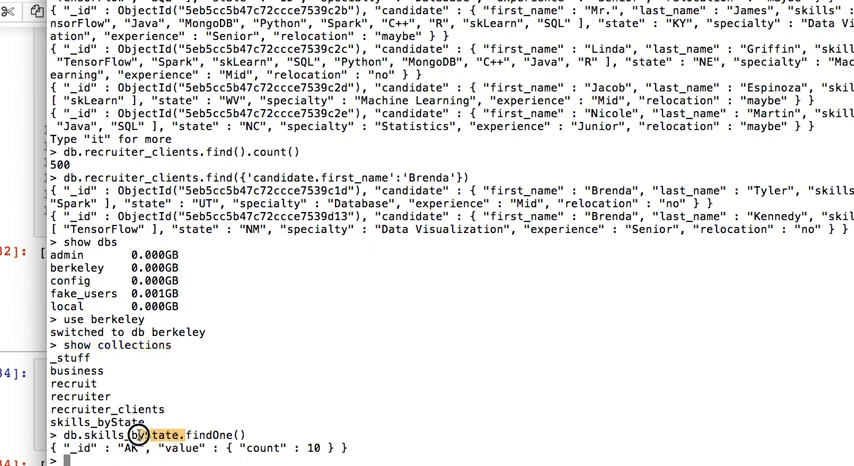
{"action": "double_click", "coordinate": [110, 435]}
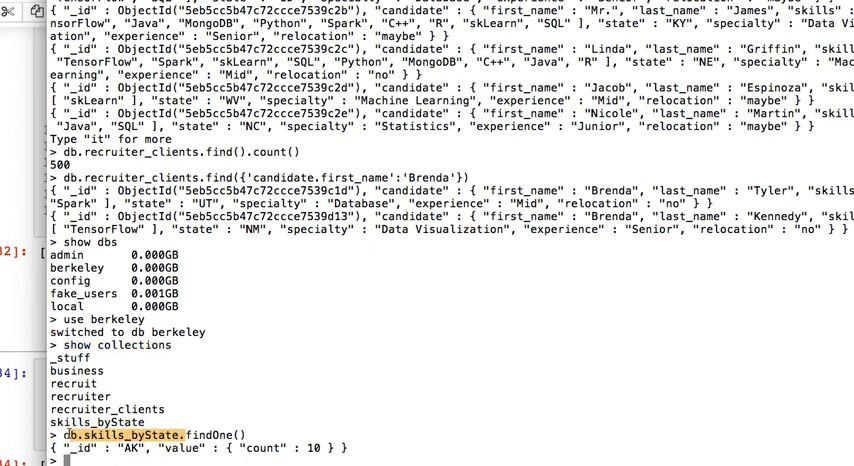